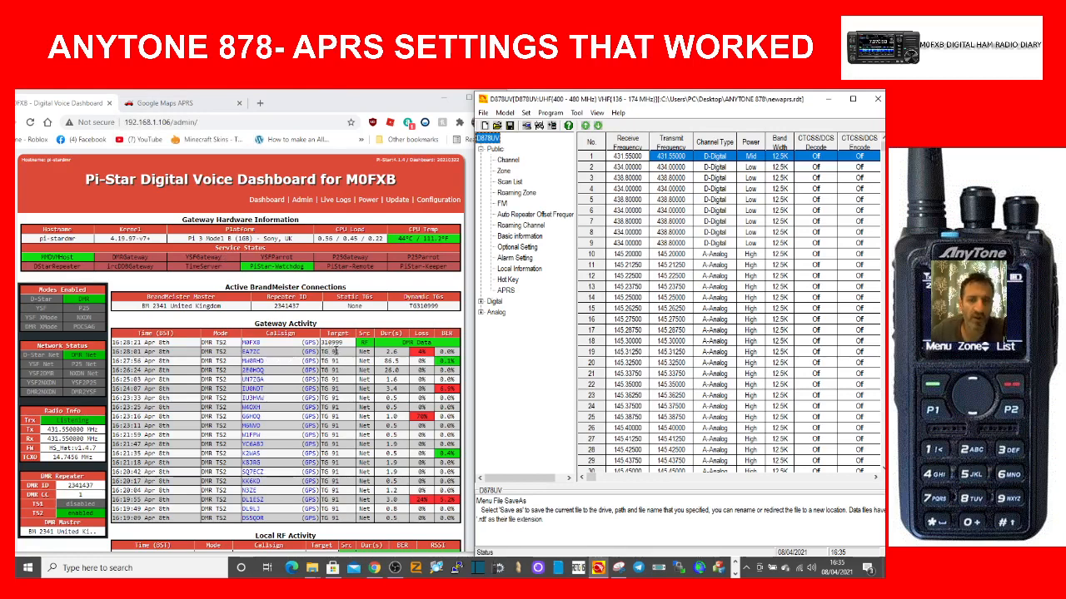
Switch to the aprs.fi map tracking station M0FXB-9's latest beacon position
{"action": "left_click", "coordinate": [170, 103]}
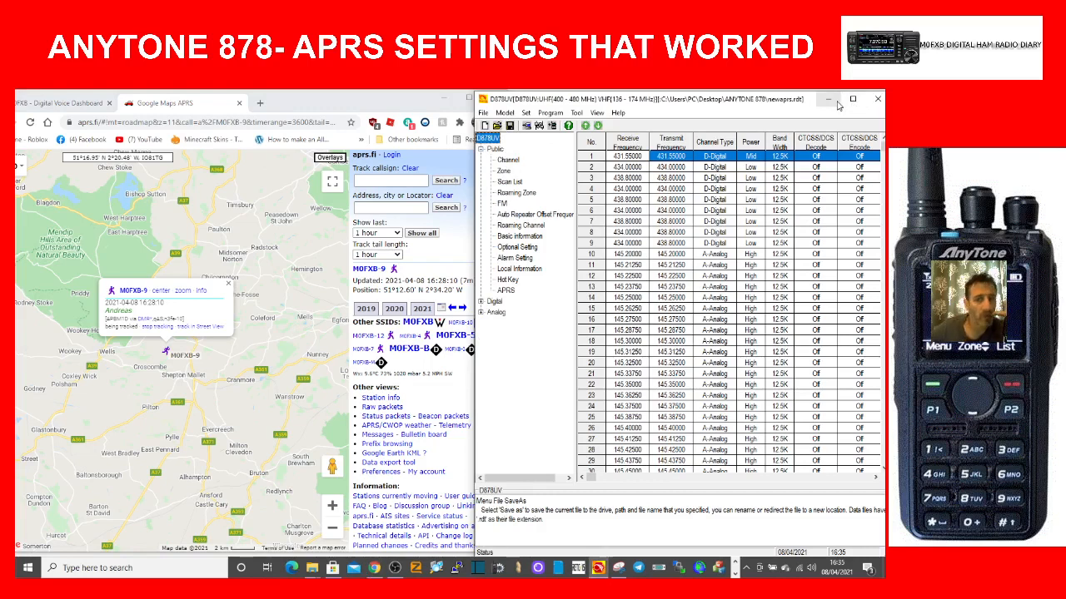
{"action": "mouse_move", "coordinate": [853, 99]}
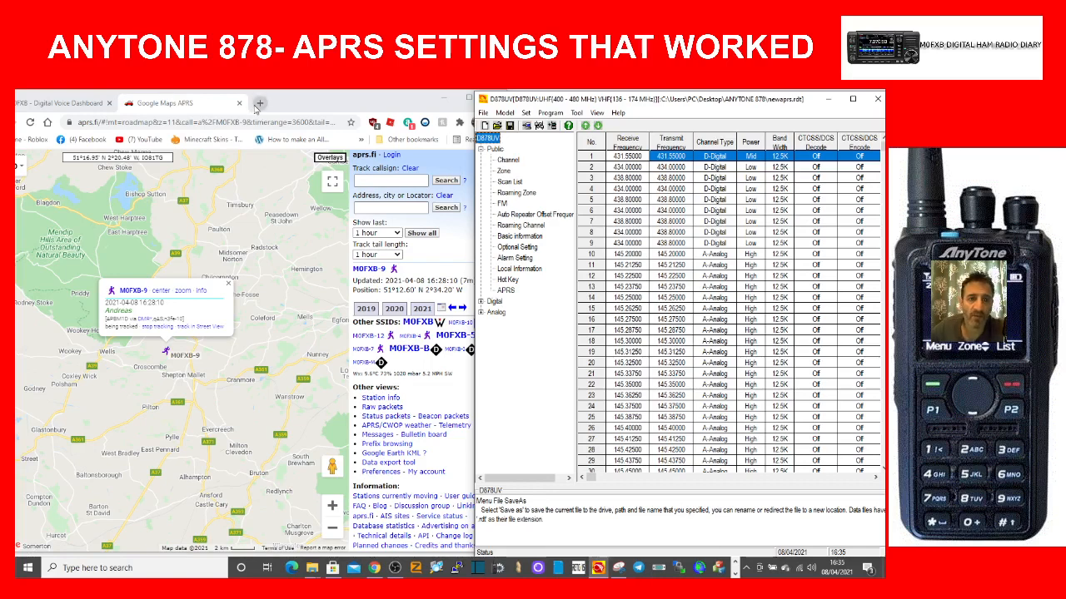
{"action": "mouse_move", "coordinate": [259, 103]}
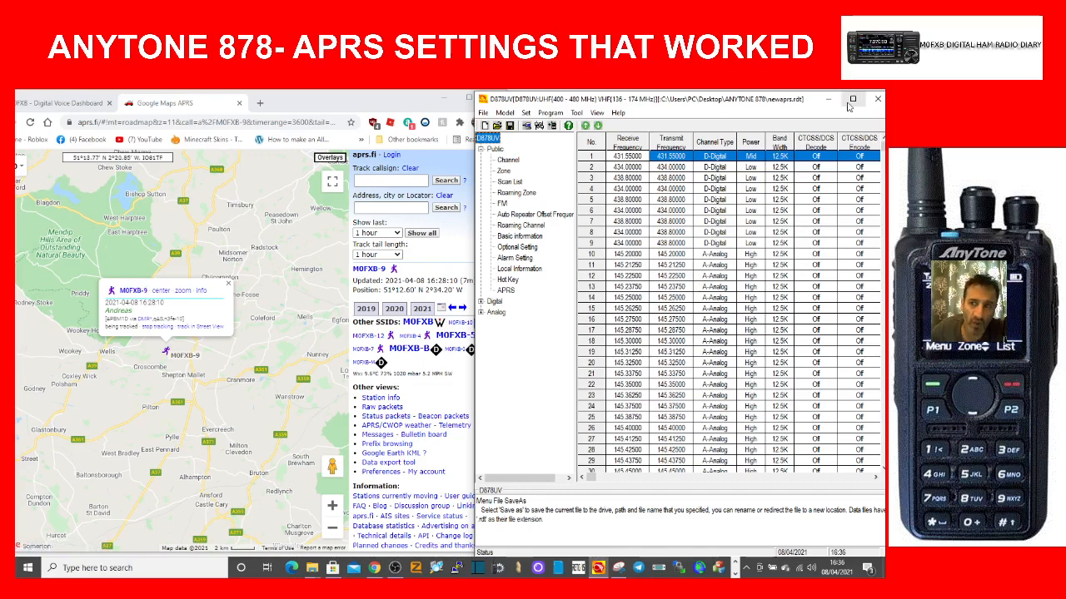
Maximize the CPS and bring the last channel, 1146 'APRS TG91' on 431.55000 MHz, into view
{"action": "left_click", "coordinate": [852, 98]}
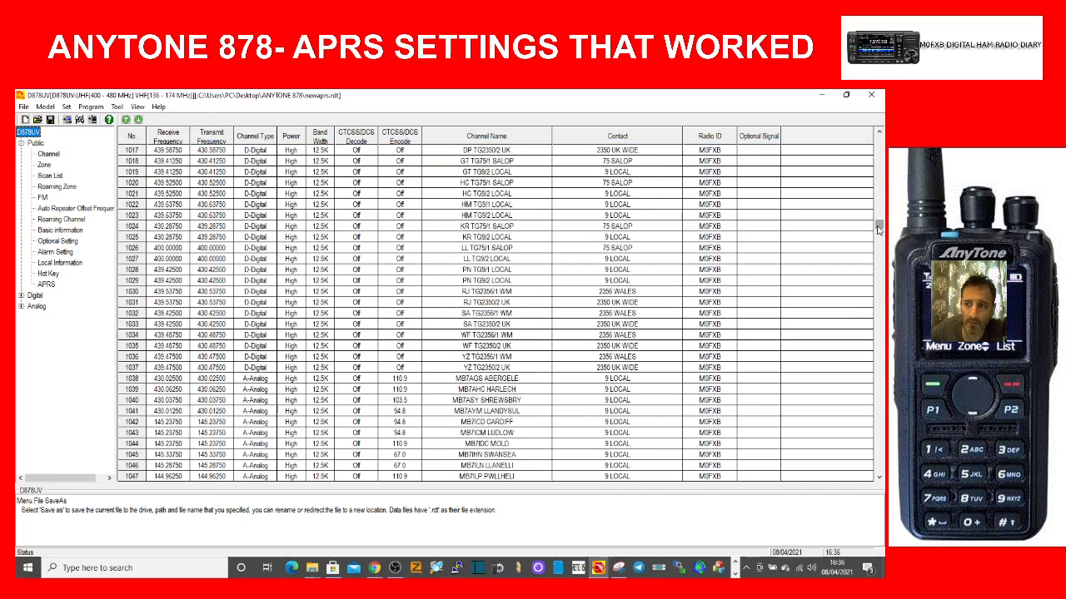
{"action": "scroll", "scroll_direction": "down", "scroll_amount": 3}
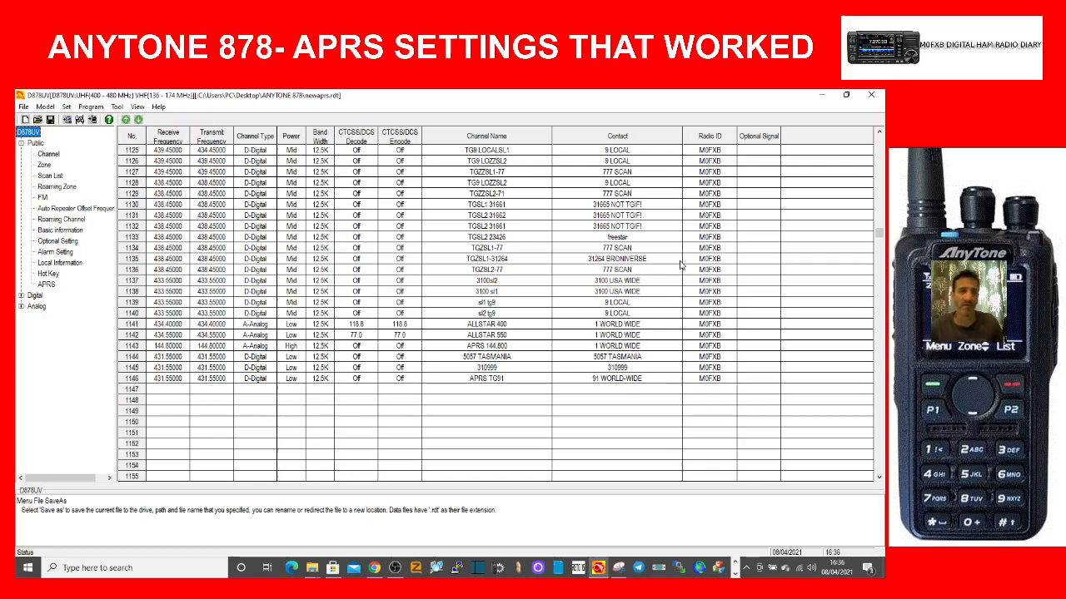
{"action": "mouse_move", "coordinate": [749, 423]}
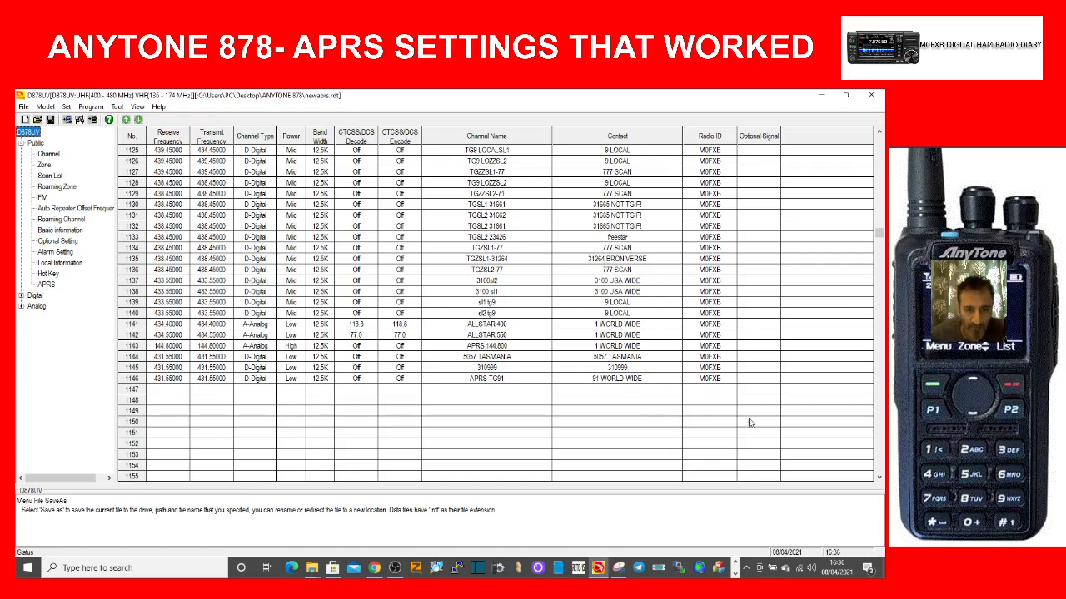
{"action": "double_click", "coordinate": [483, 367]}
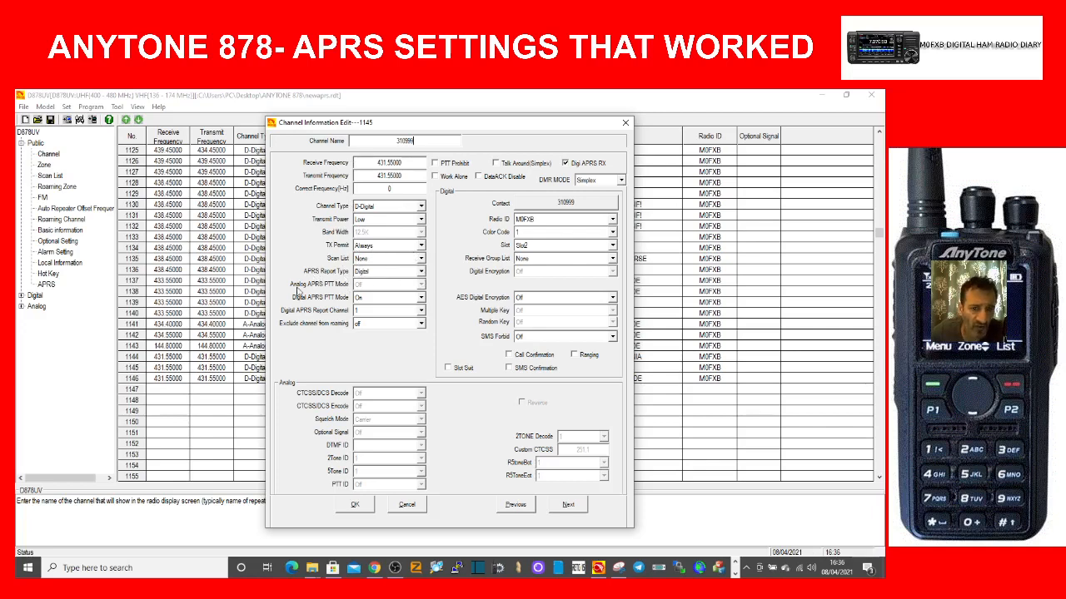
{"action": "mouse_move", "coordinate": [432, 307]}
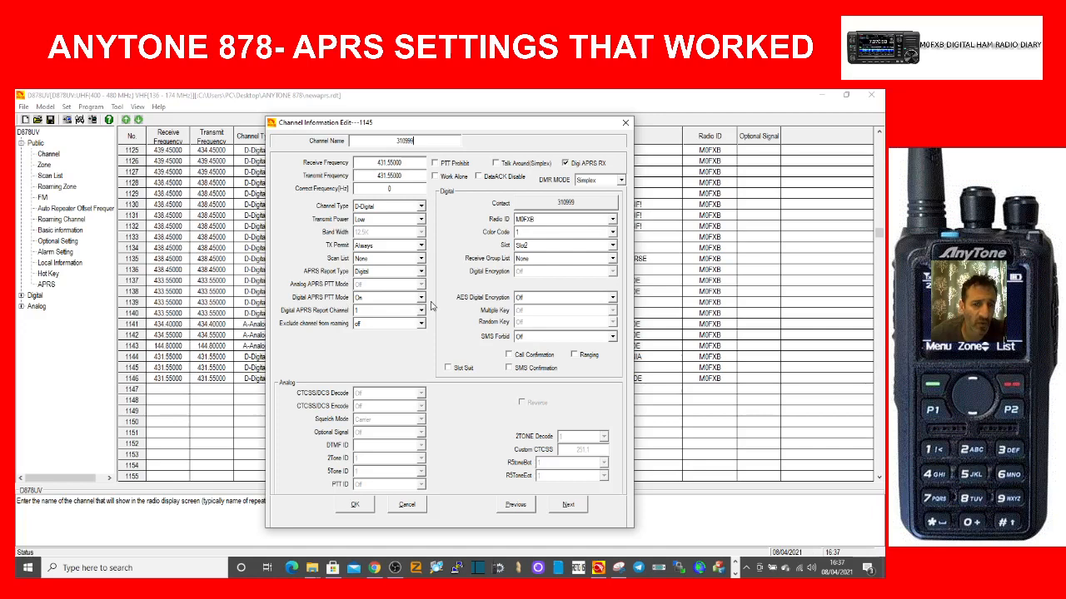
{"action": "mouse_move", "coordinate": [273, 301]}
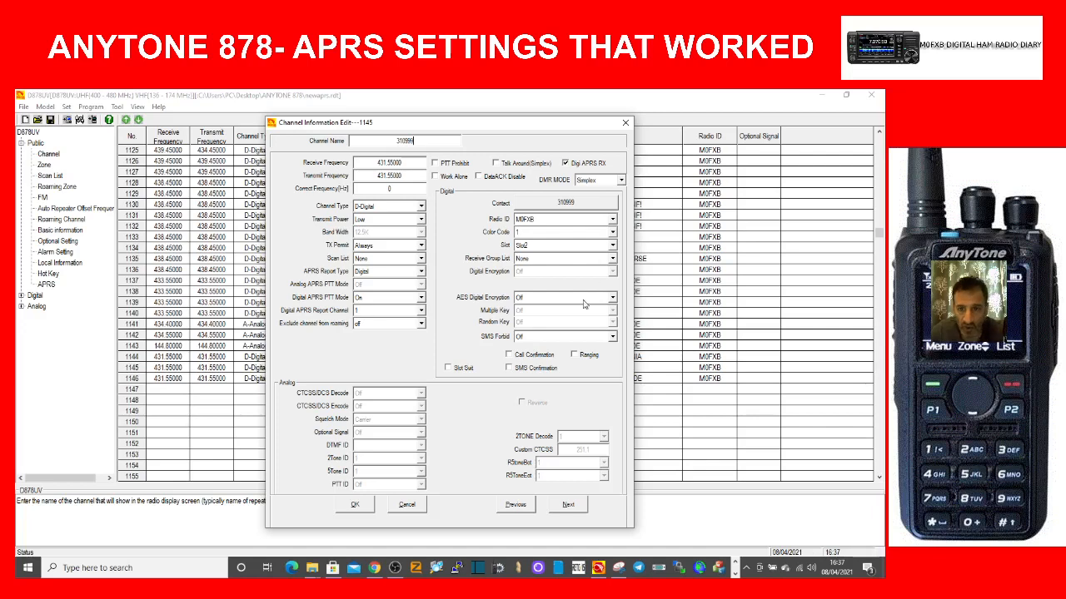
{"action": "mouse_move", "coordinate": [478, 506]}
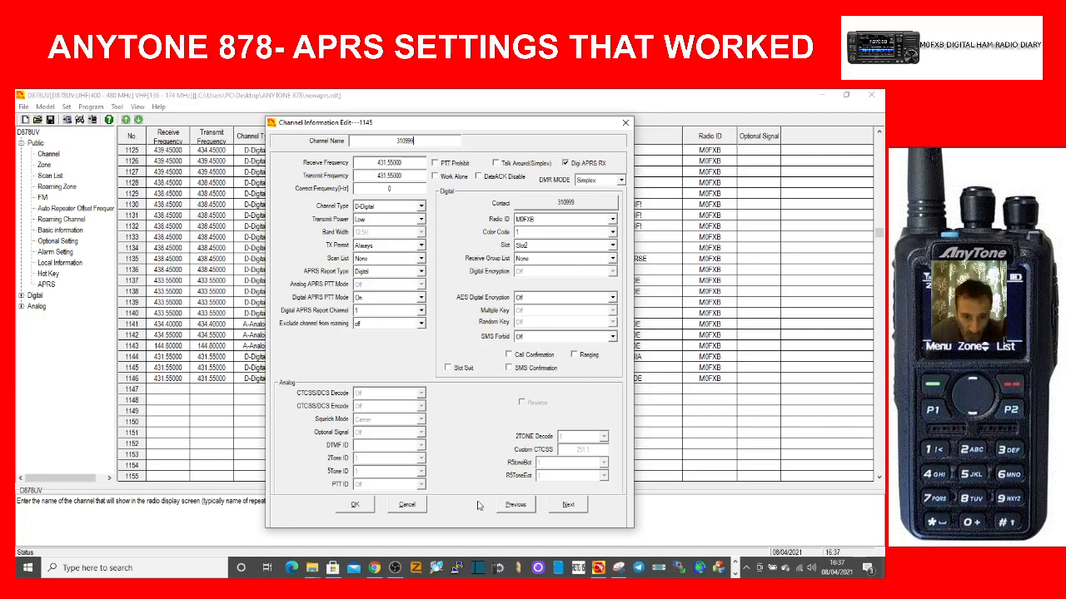
{"action": "mouse_move", "coordinate": [447, 277]}
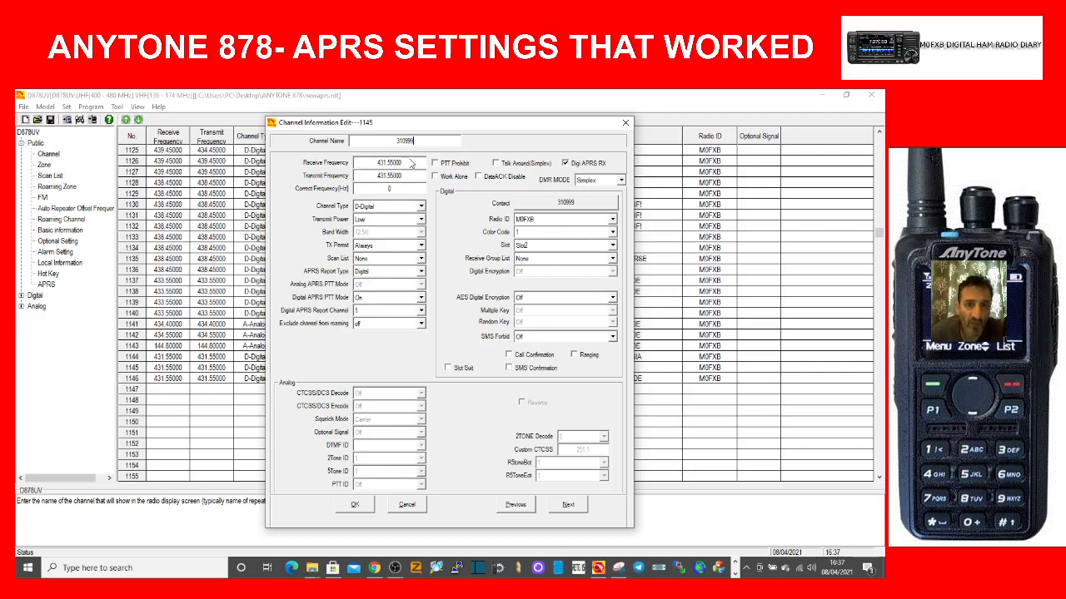
{"action": "mouse_move", "coordinate": [205, 436]}
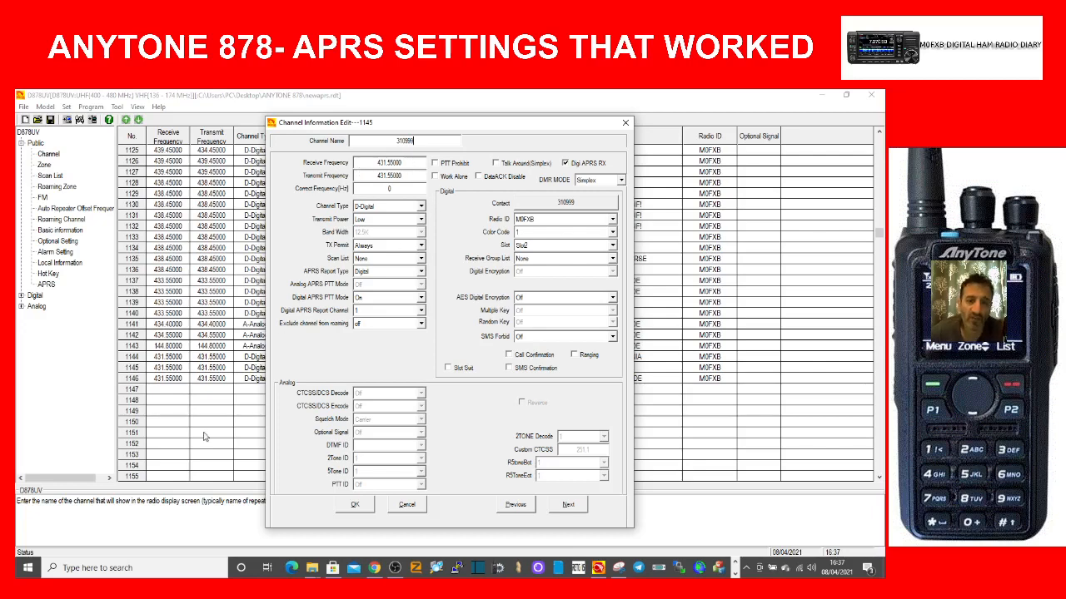
{"action": "mouse_move", "coordinate": [209, 415]}
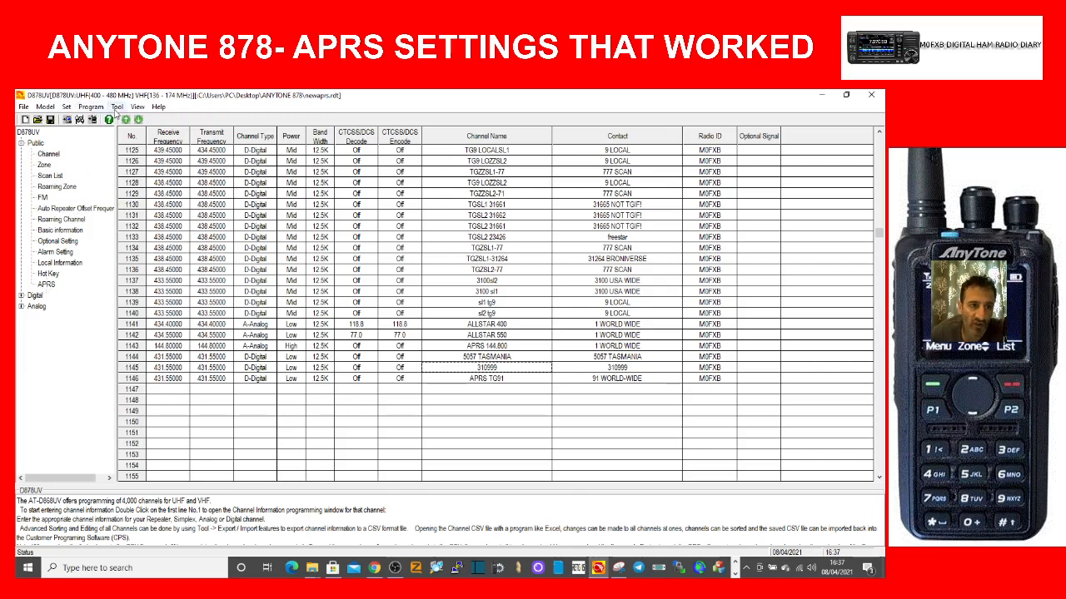
Enable the GPS optional function alongside APRS in Tool > Options, then go to APRS settings
{"action": "left_click", "coordinate": [117, 106]}
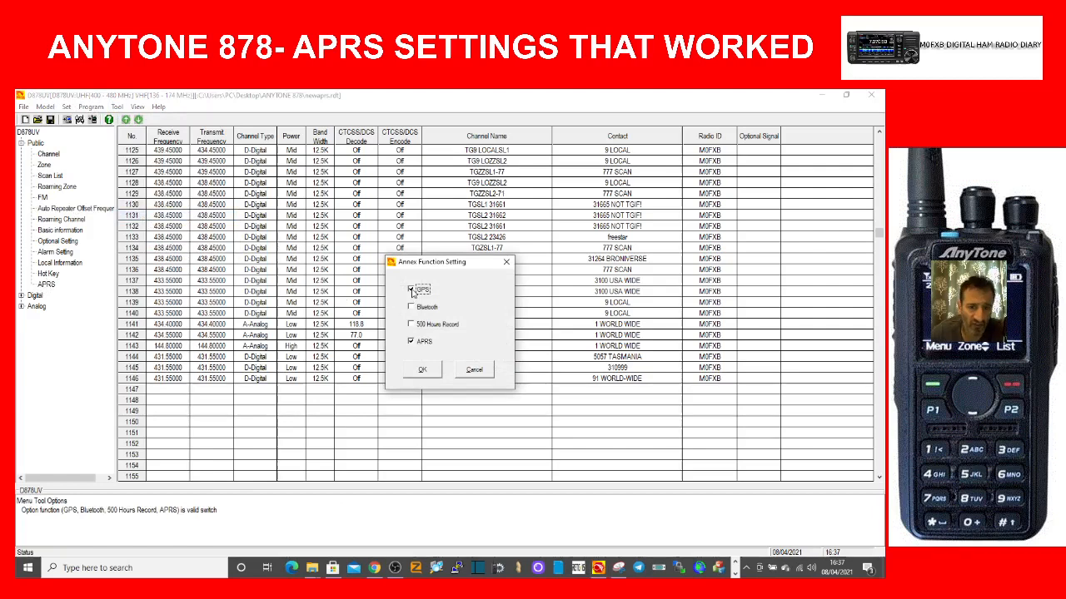
{"action": "left_click", "coordinate": [412, 289]}
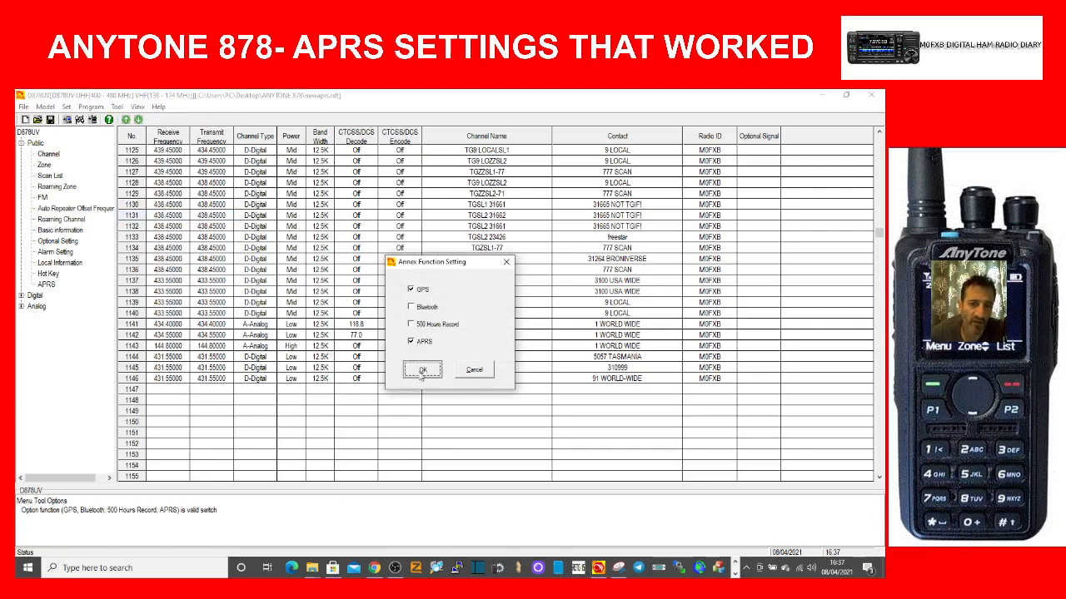
{"action": "left_click", "coordinate": [422, 370]}
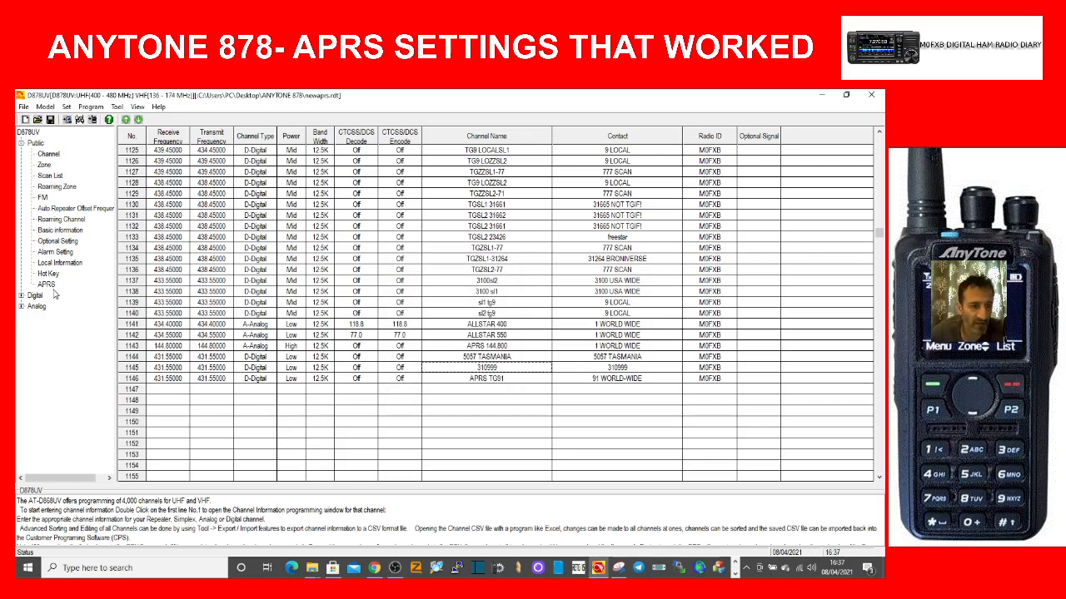
{"action": "left_click", "coordinate": [45, 284]}
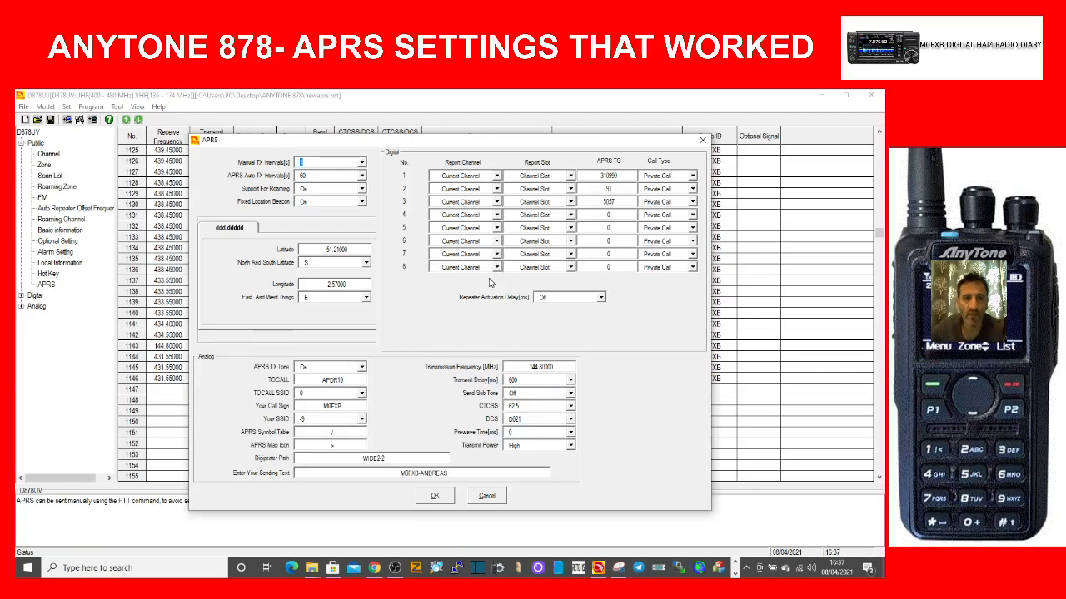
{"action": "mouse_move", "coordinate": [415, 246]}
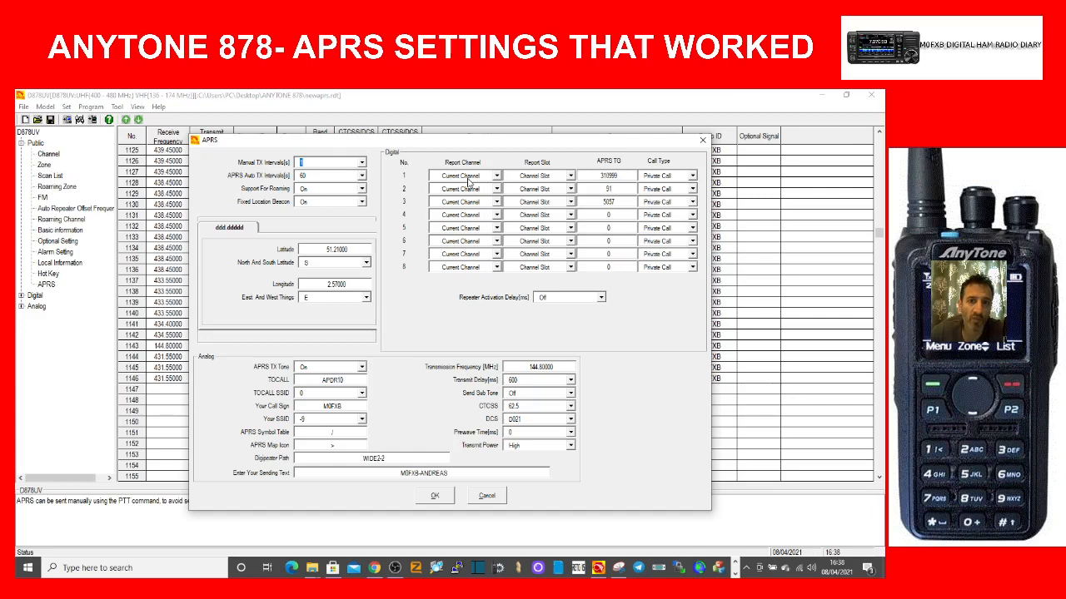
{"action": "mouse_move", "coordinate": [533, 181]}
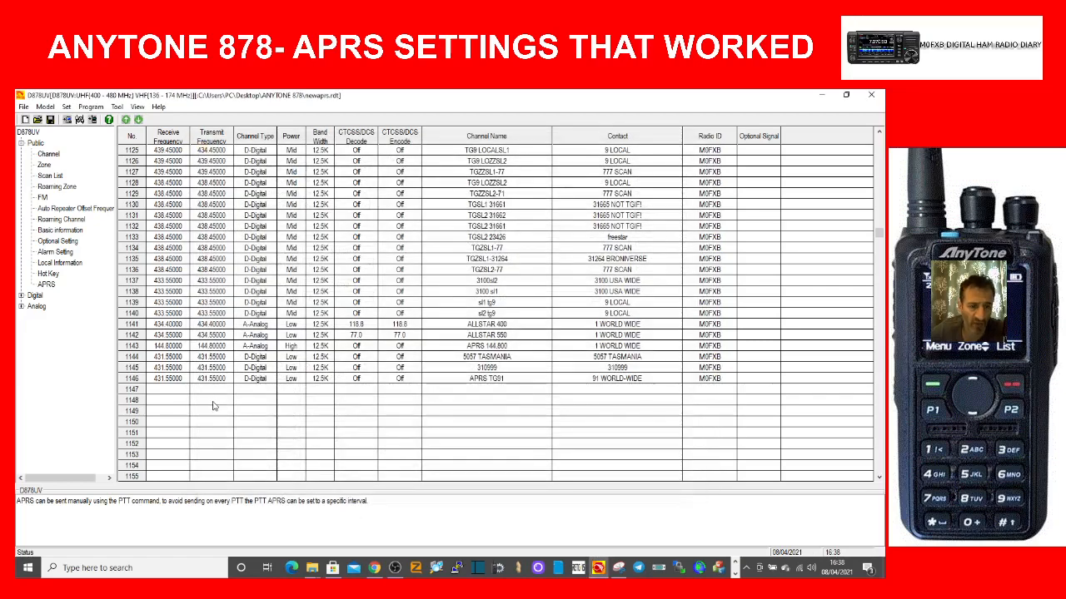
{"action": "double_click", "coordinate": [487, 378]}
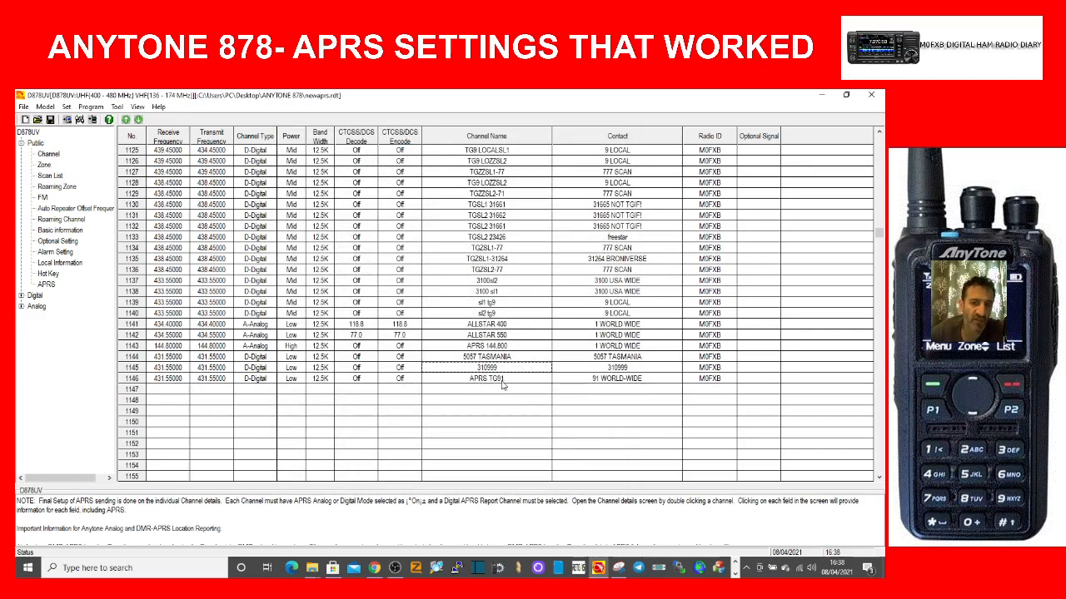
{"action": "double_click", "coordinate": [487, 378]}
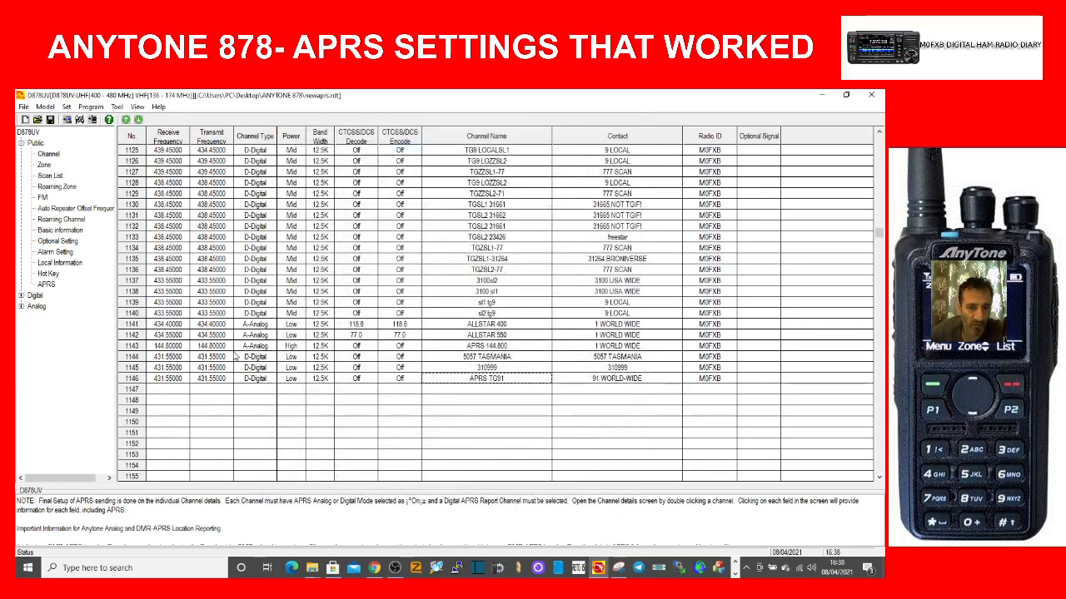
{"action": "double_click", "coordinate": [211, 367]}
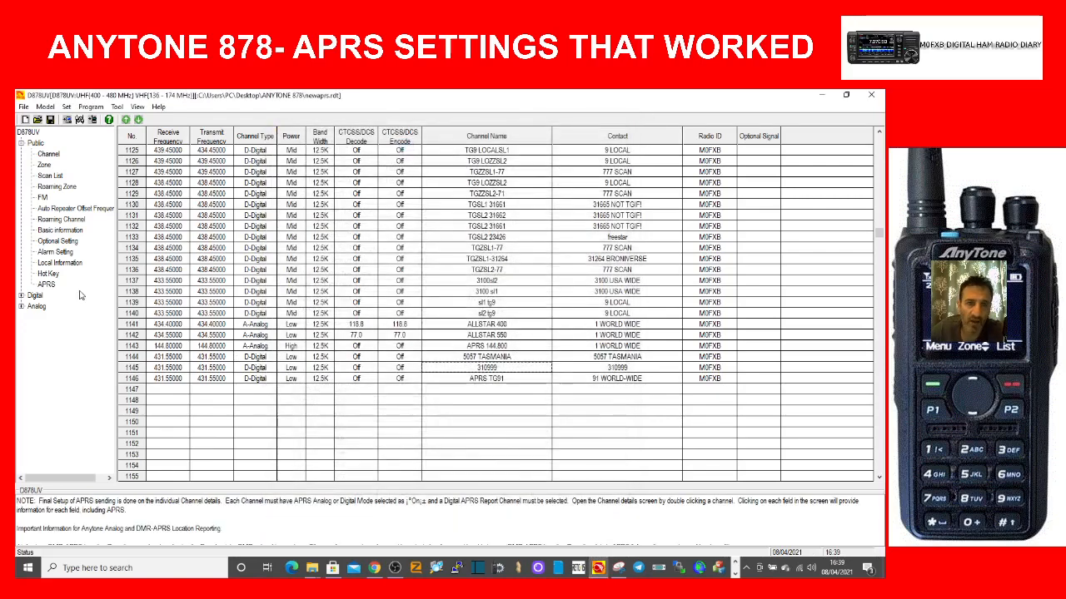
{"action": "left_click", "coordinate": [47, 283]}
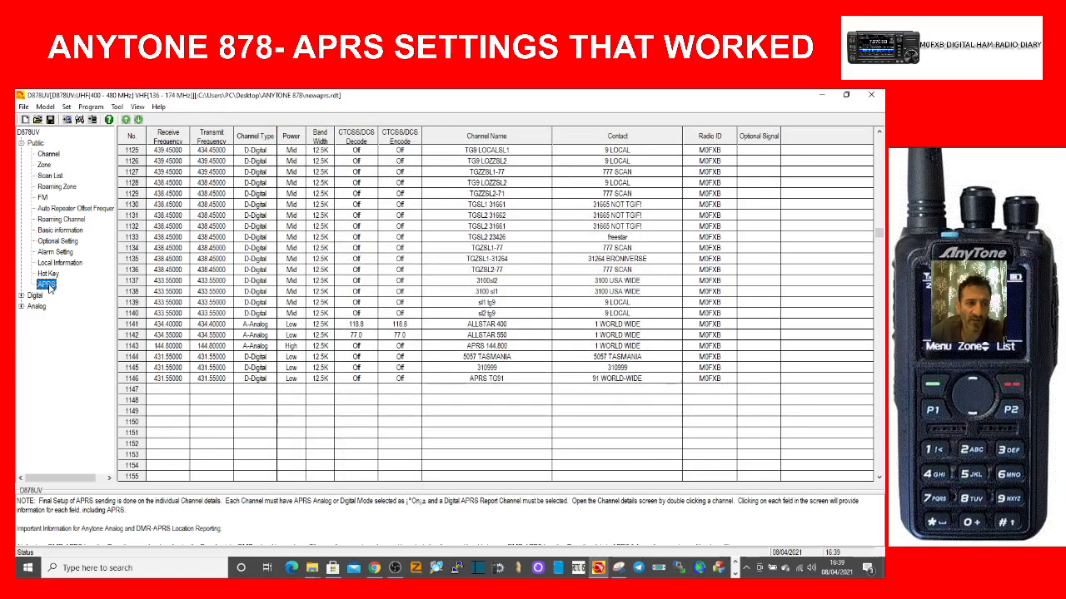
Reopen the APRS settings from Public > APRS to review digital report channels and analog values
{"action": "left_click", "coordinate": [47, 284]}
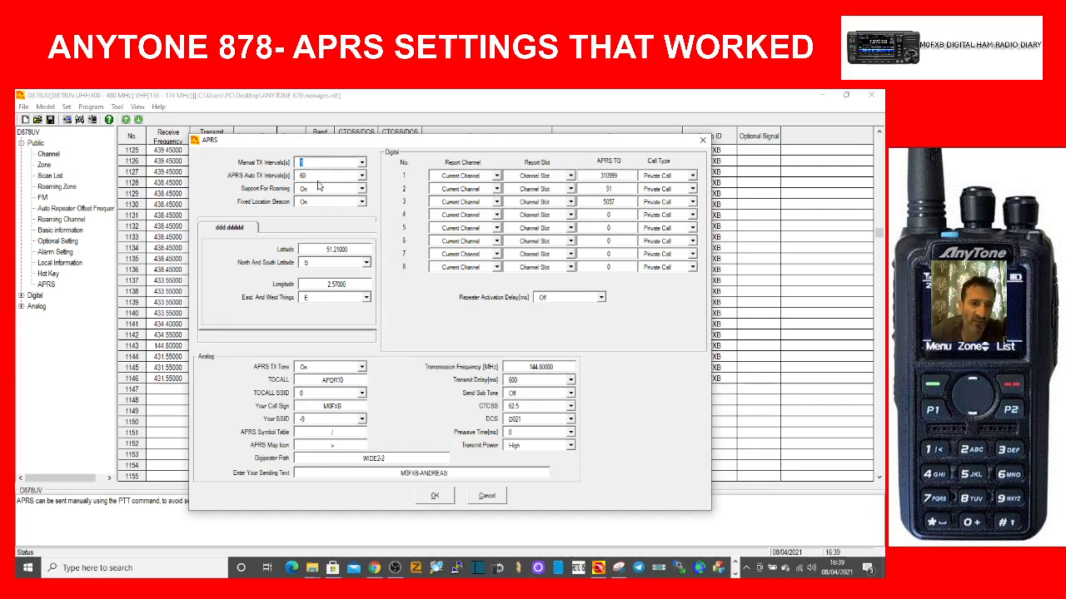
{"action": "mouse_move", "coordinate": [567, 229]}
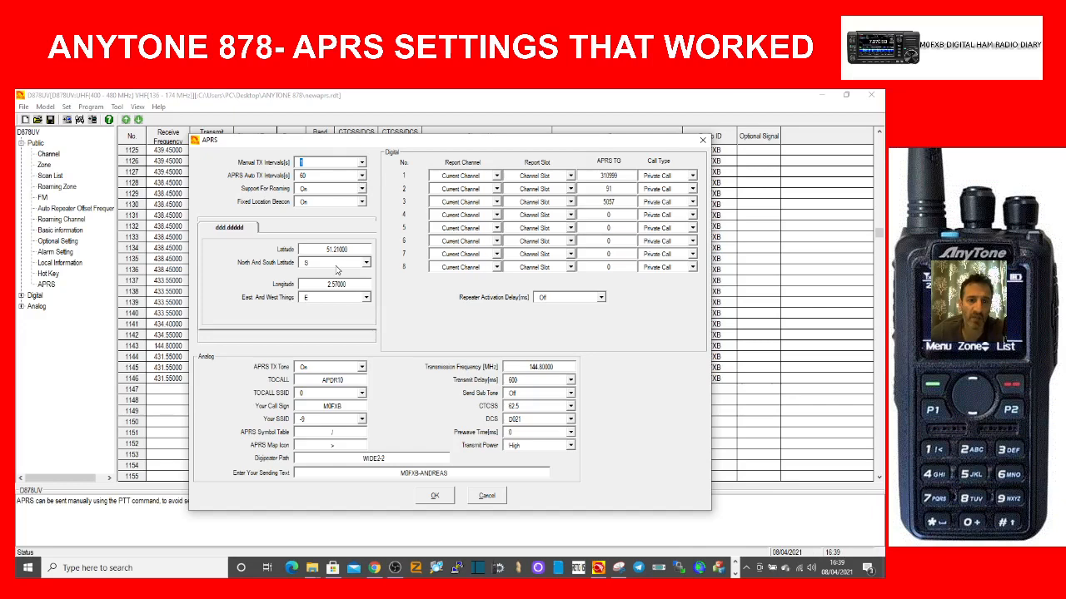
{"action": "mouse_move", "coordinate": [283, 197]}
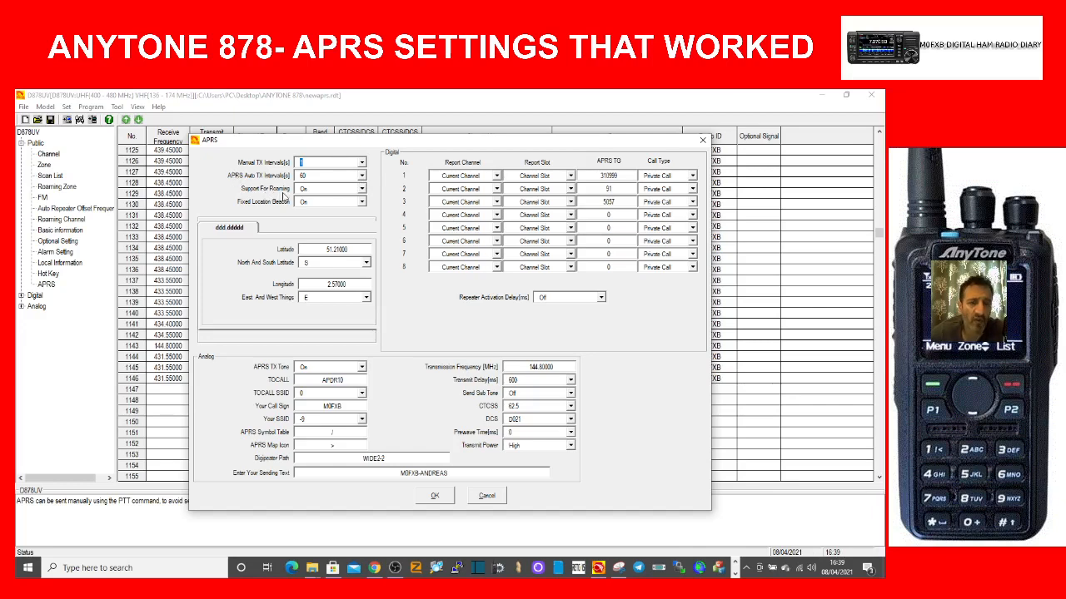
{"action": "mouse_move", "coordinate": [265, 218]}
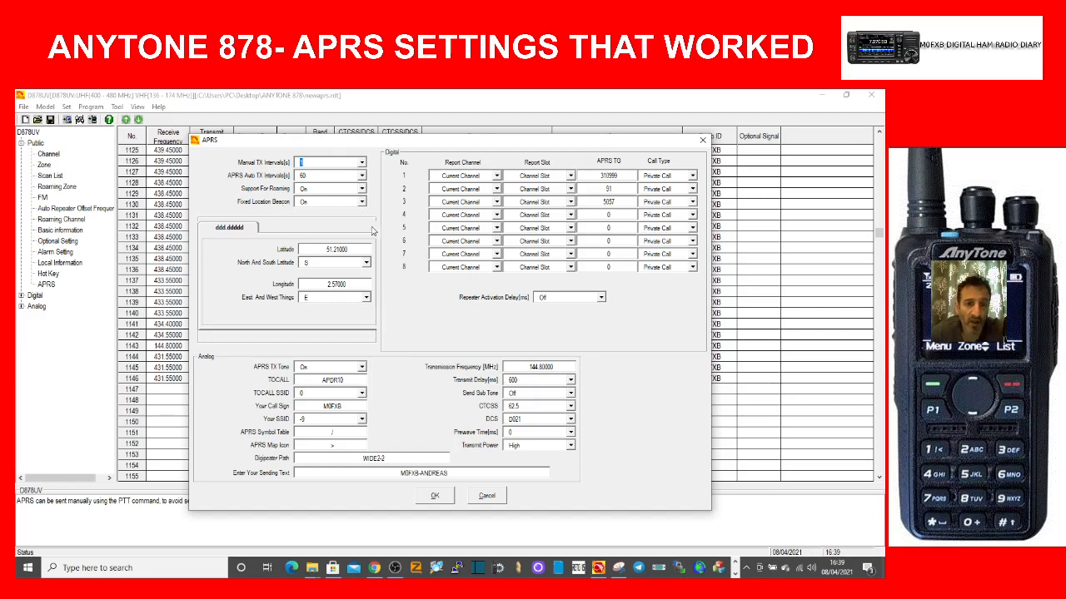
{"action": "mouse_move", "coordinate": [290, 296]}
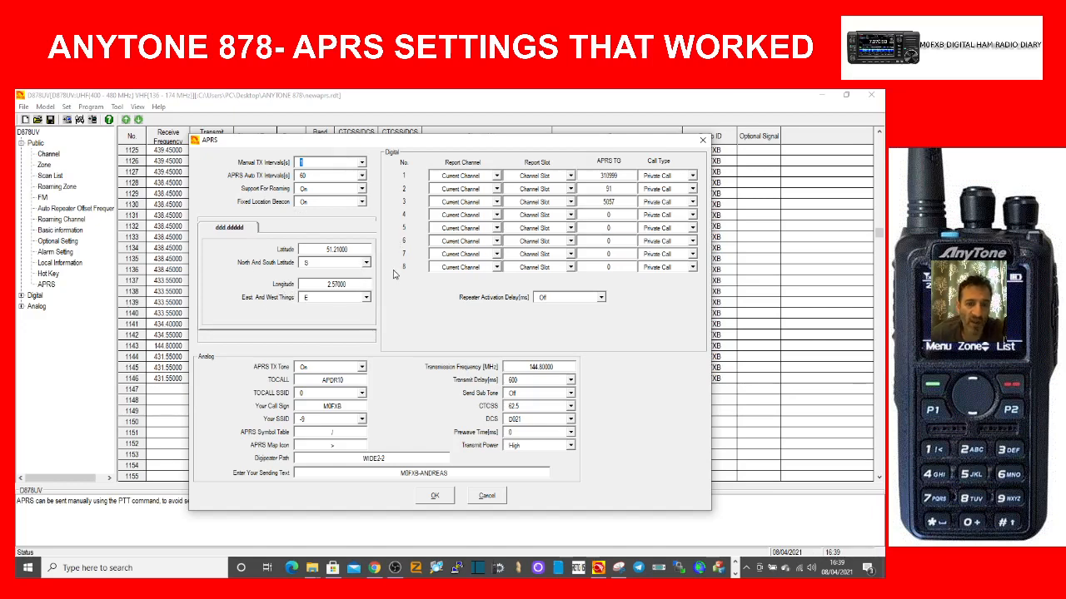
{"action": "mouse_move", "coordinate": [389, 220]}
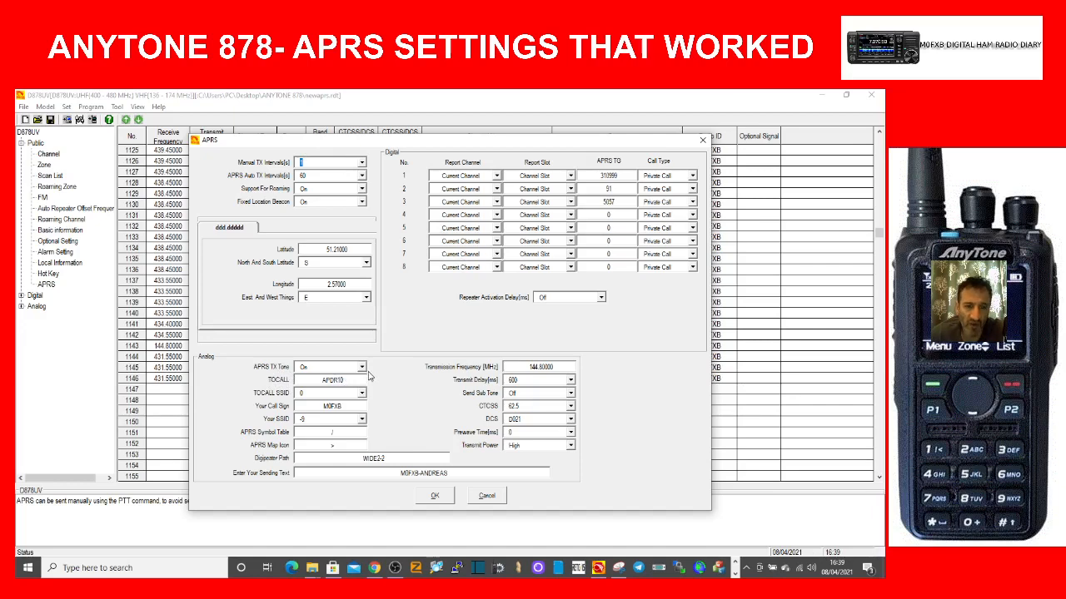
{"action": "mouse_move", "coordinate": [364, 423]}
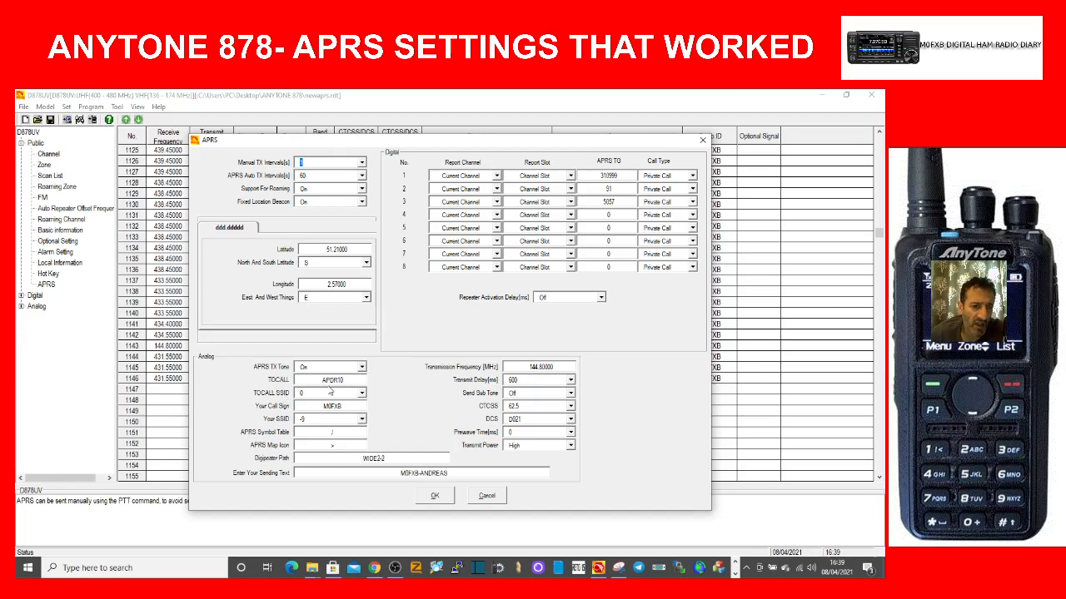
{"action": "mouse_move", "coordinate": [317, 357]}
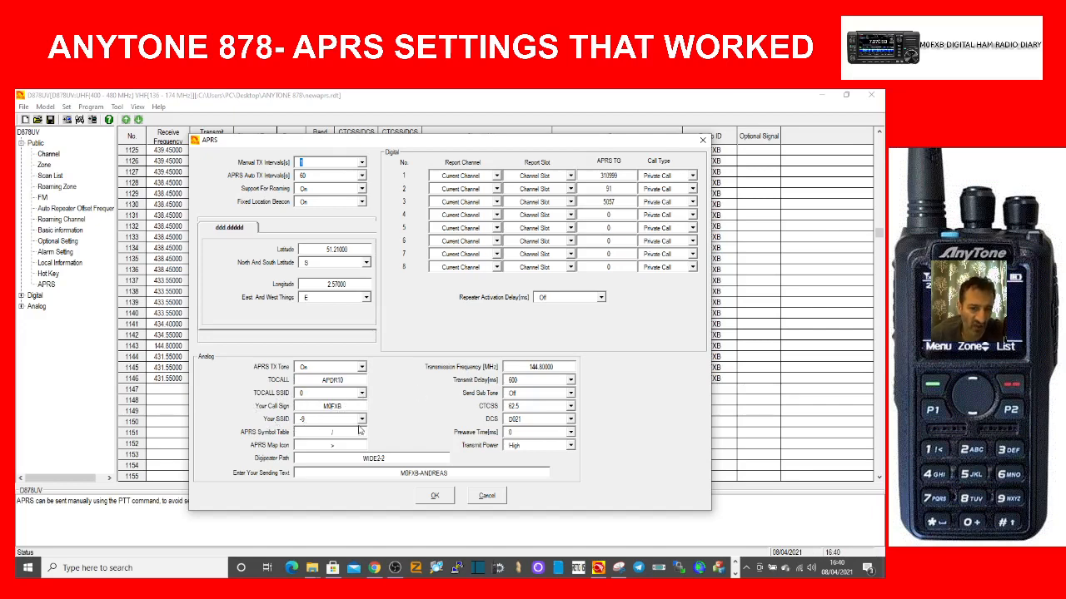
{"action": "mouse_move", "coordinate": [354, 330]}
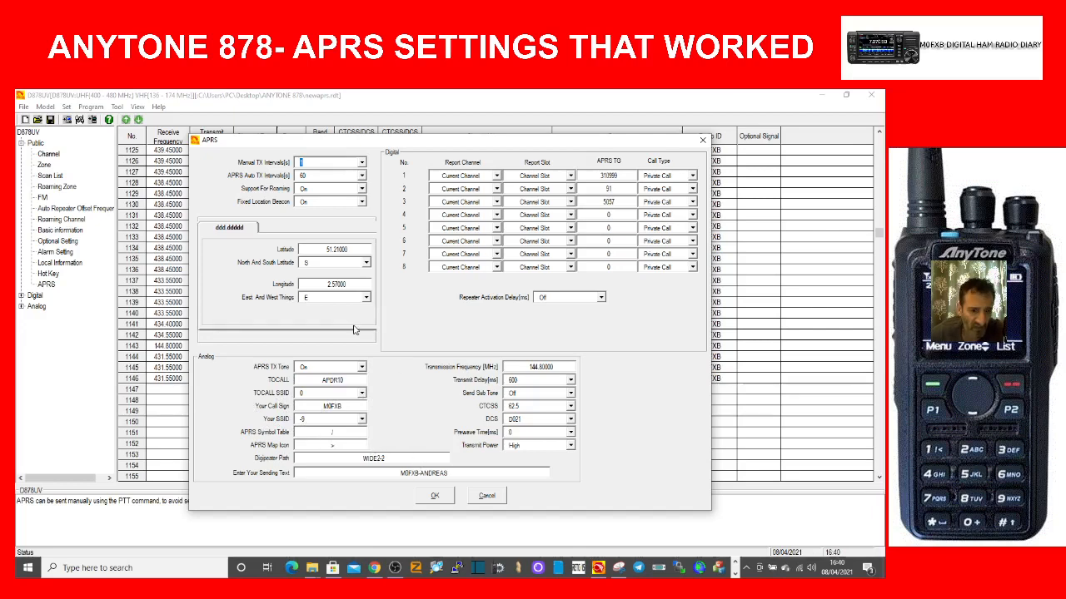
{"action": "mouse_move", "coordinate": [290, 438]}
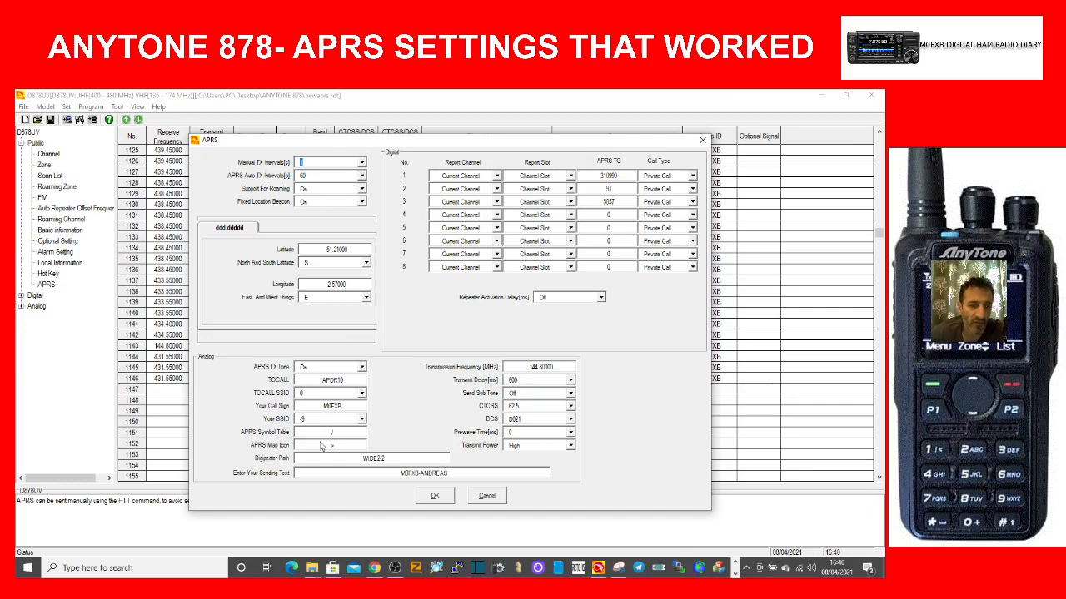
{"action": "mouse_move", "coordinate": [333, 437]}
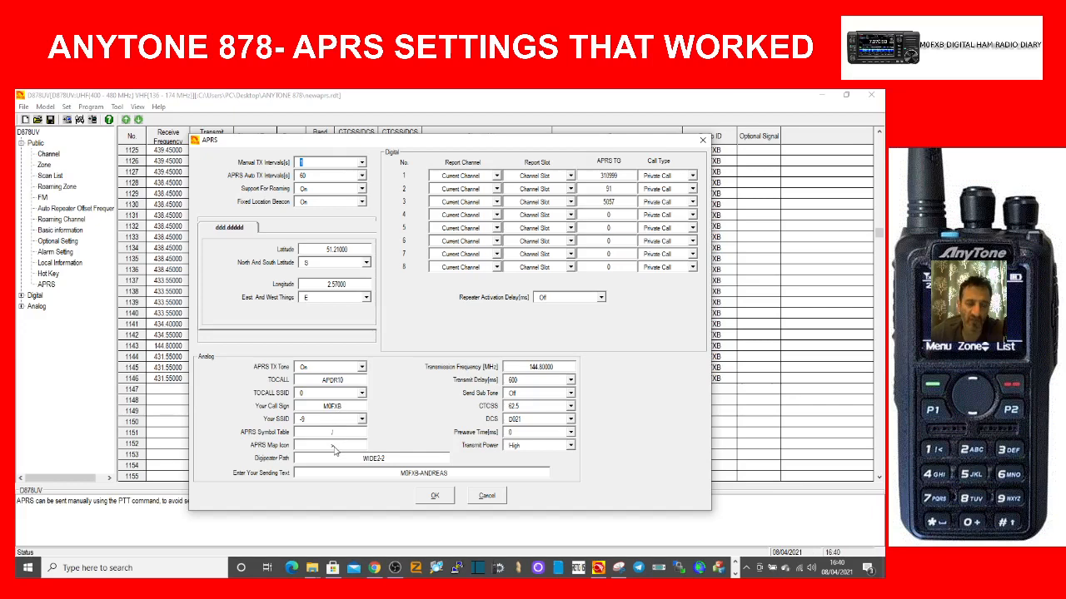
{"action": "mouse_move", "coordinate": [367, 475]}
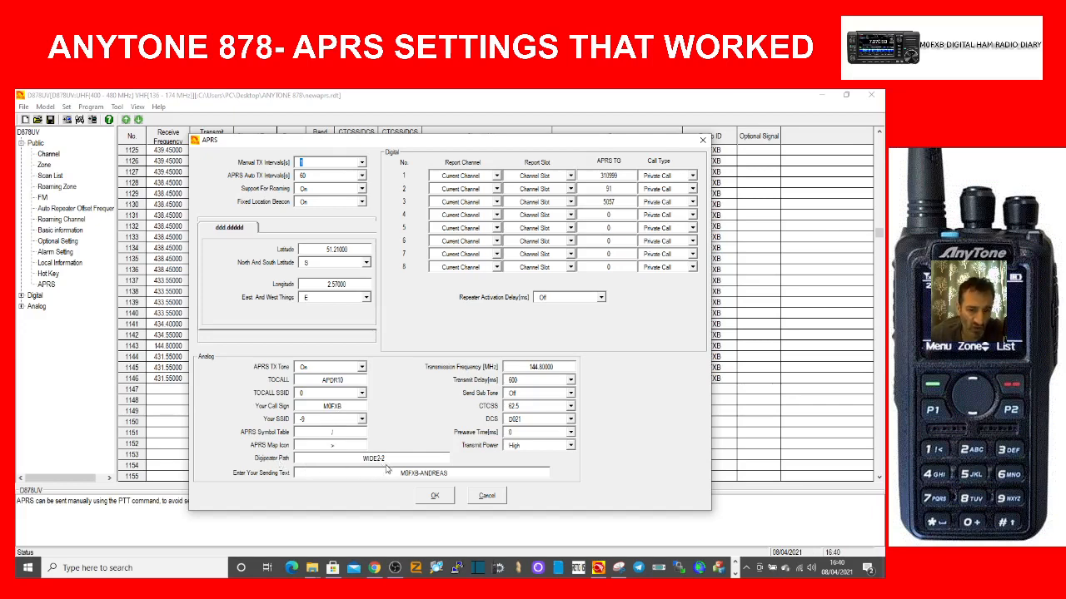
{"action": "mouse_move", "coordinate": [405, 482]}
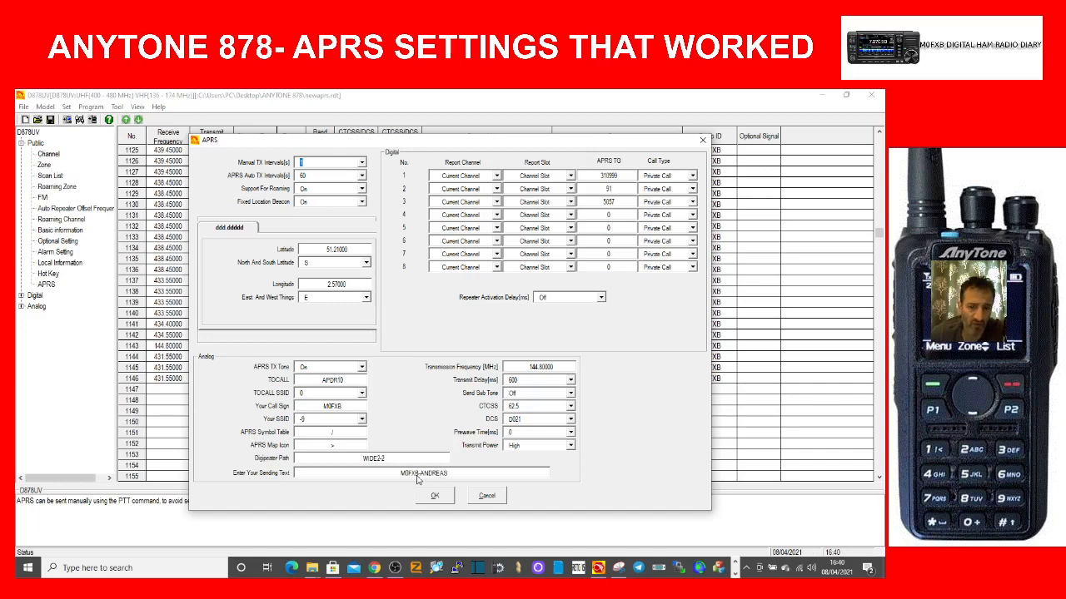
Extend the beacon sending text to 'M0FXB-ANDREAS SOUTHWEST UK' with manual TX interval 1
{"action": "double_click", "coordinate": [424, 473]}
{"action": "type", "text": " SOUHWEST"}
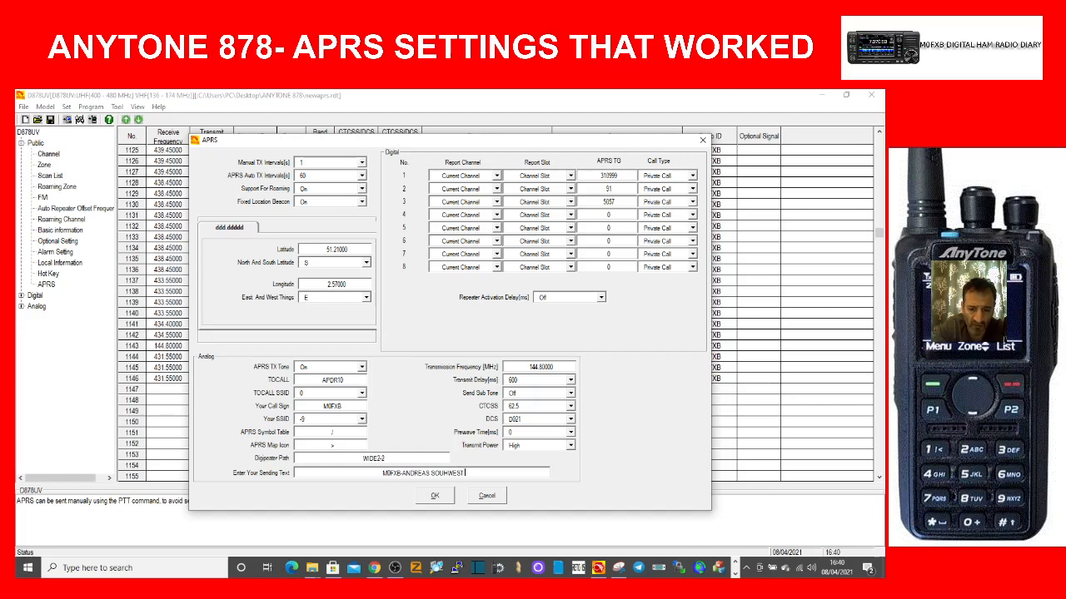
{"action": "type", "text": "UK"}
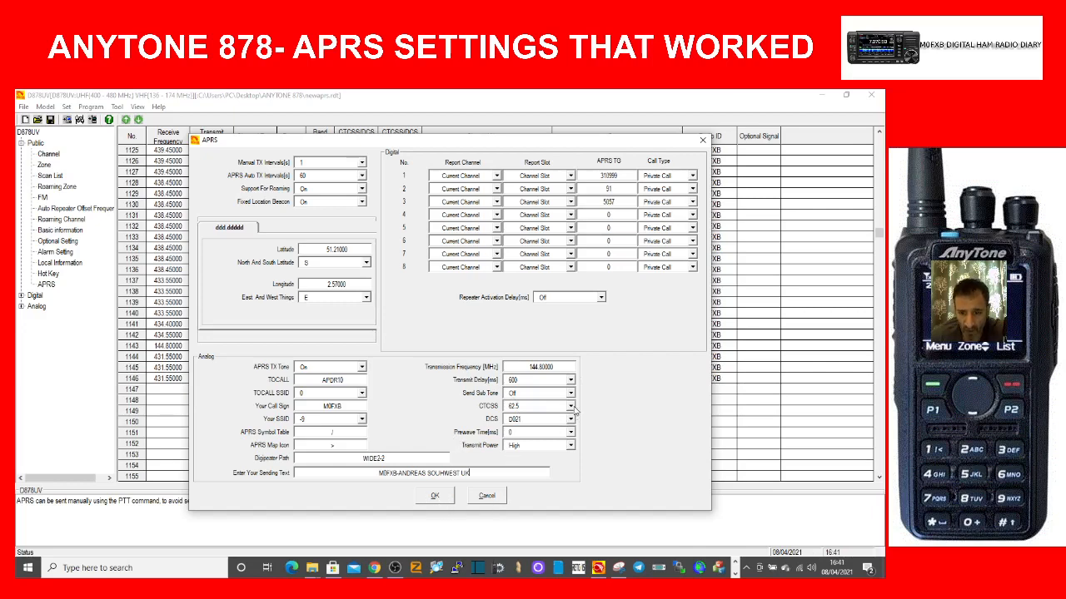
{"action": "left_click", "coordinate": [569, 406]}
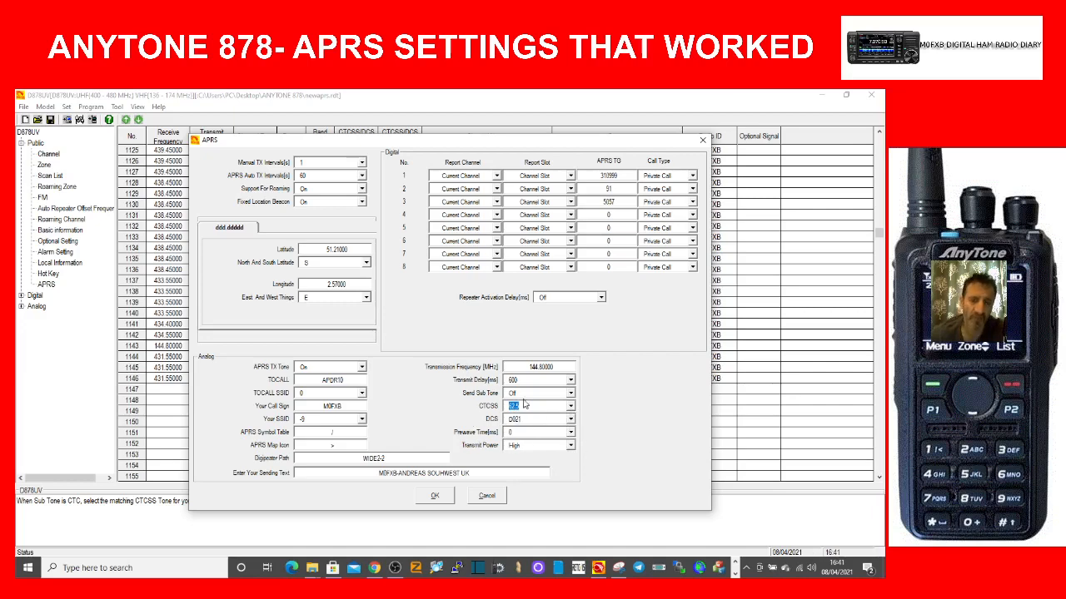
{"action": "left_click", "coordinate": [570, 419]}
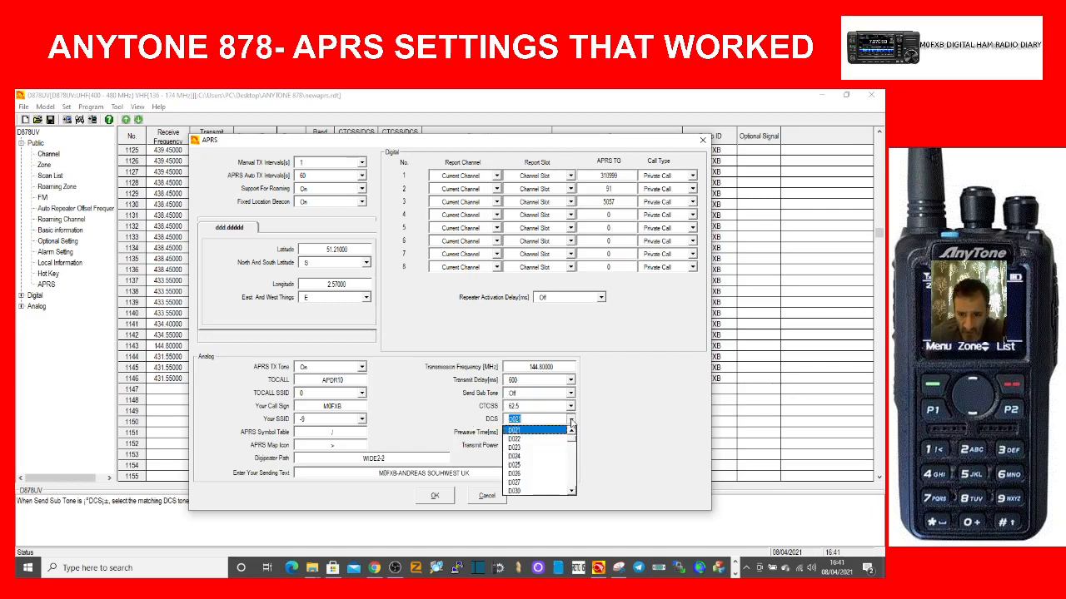
{"action": "left_click", "coordinate": [530, 419]}
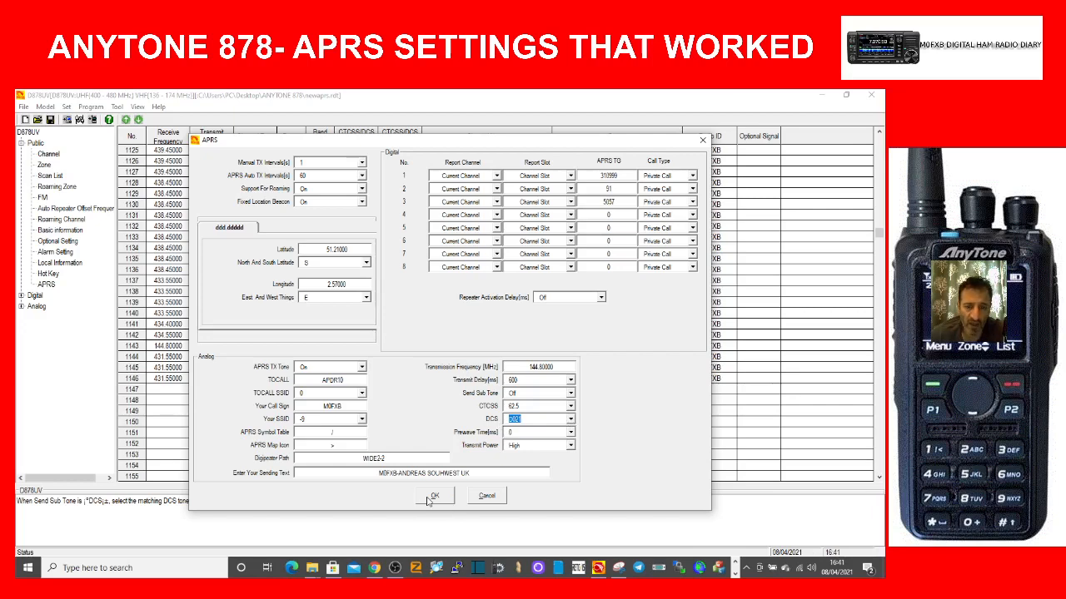
{"action": "left_click", "coordinate": [435, 495]}
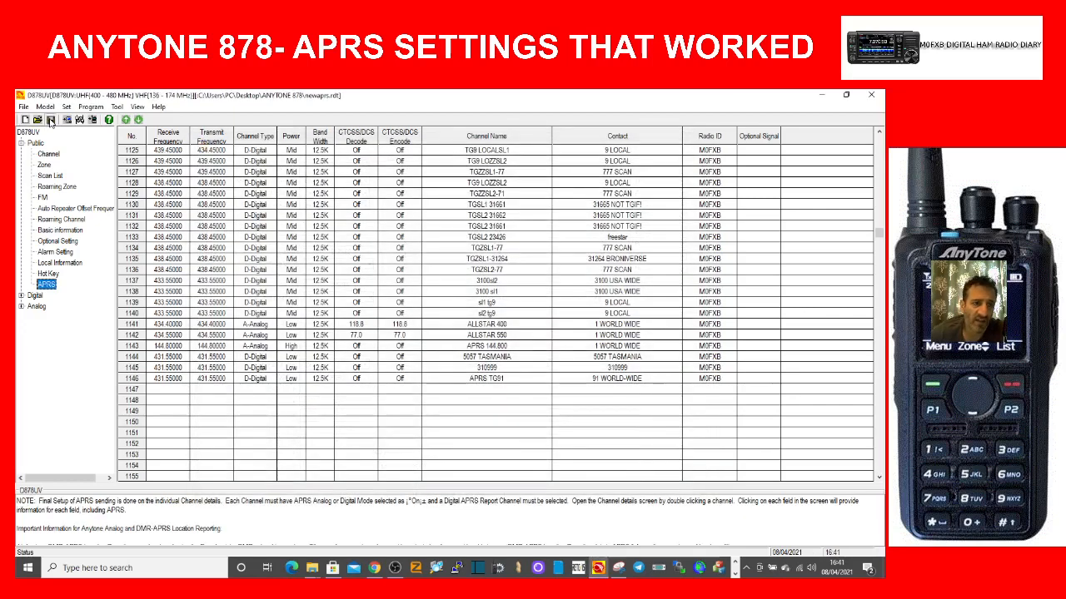
{"action": "left_click", "coordinate": [51, 120]}
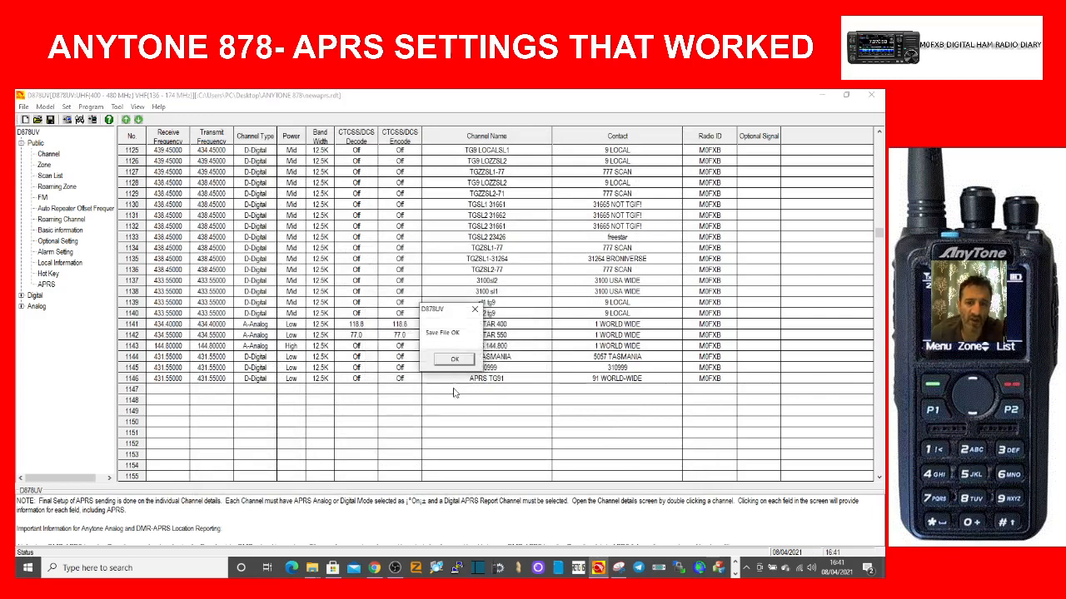
{"action": "left_click", "coordinate": [454, 359]}
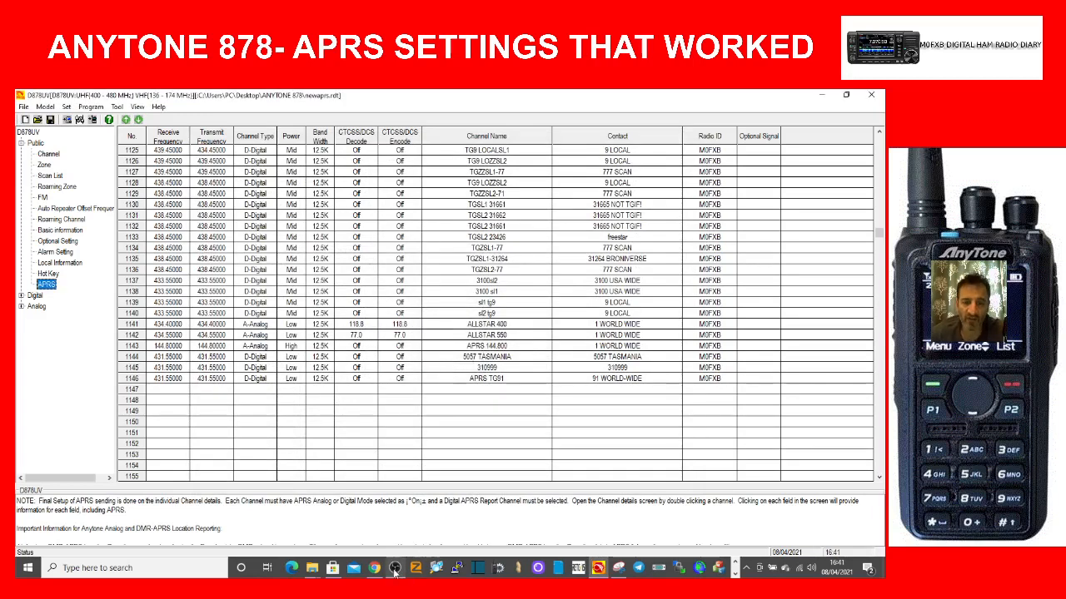
{"action": "left_click", "coordinate": [395, 568]}
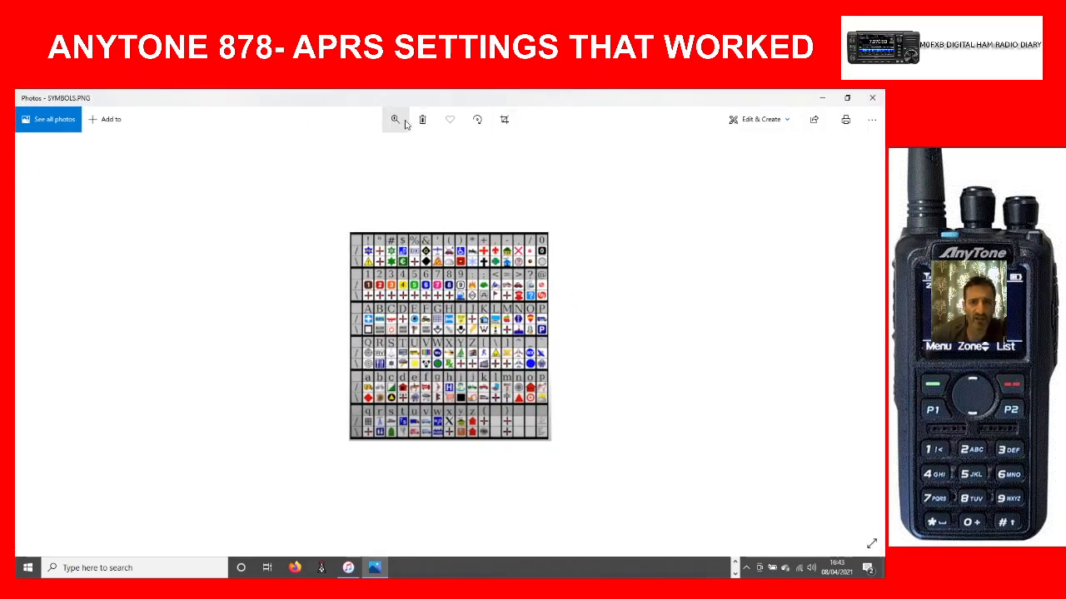
Zoom into SYMBOLS.PNG in Photos so the APRS symbol chart is readable
{"action": "left_click", "coordinate": [395, 119]}
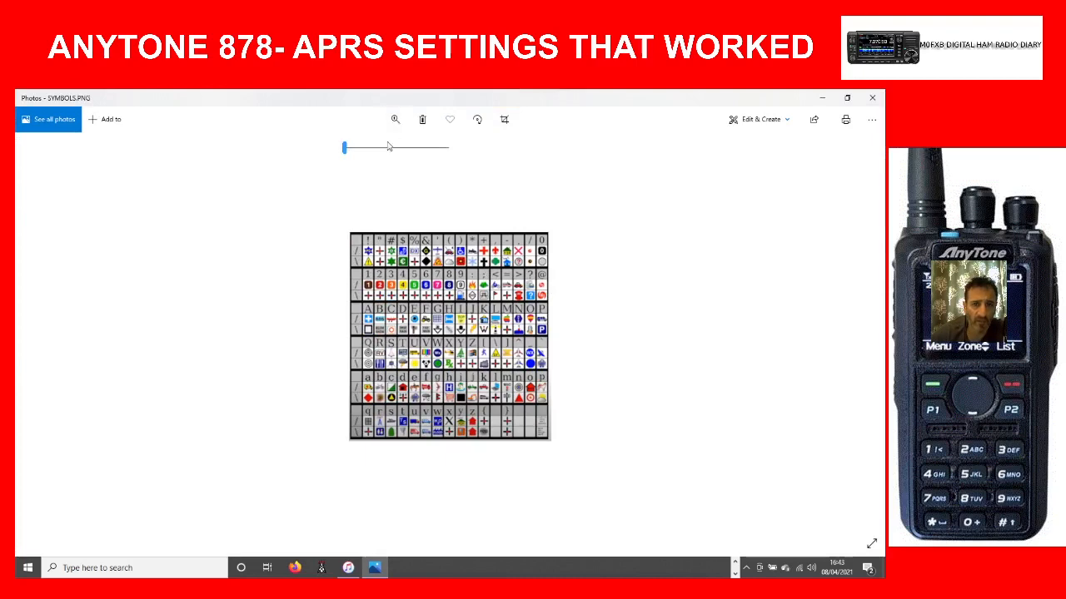
{"action": "left_click_drag", "start_coordinate": [344, 148], "coordinate": [364, 147]}
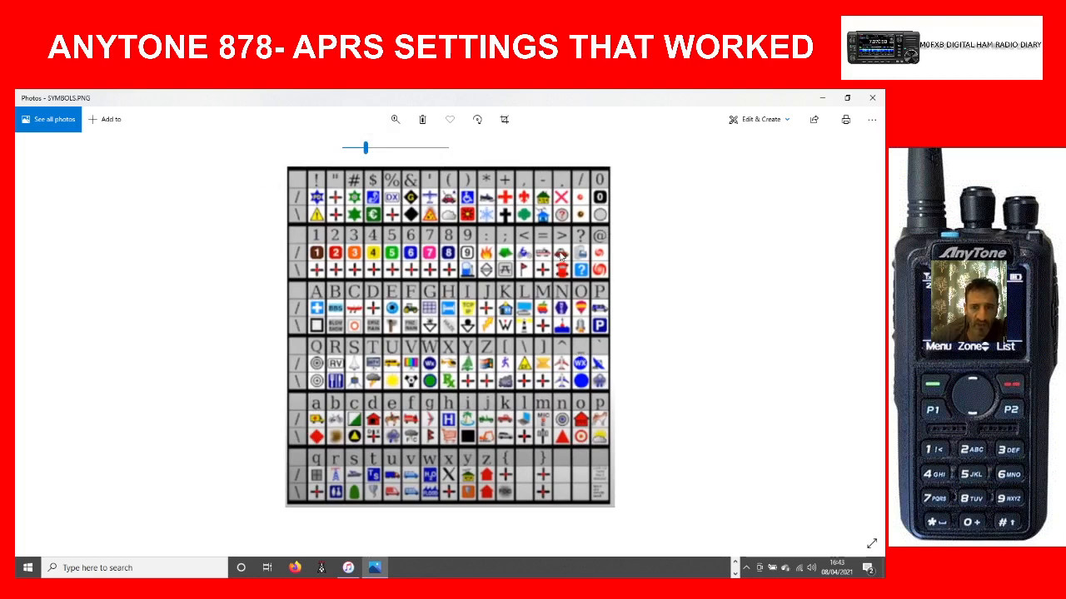
{"action": "mouse_move", "coordinate": [268, 252]}
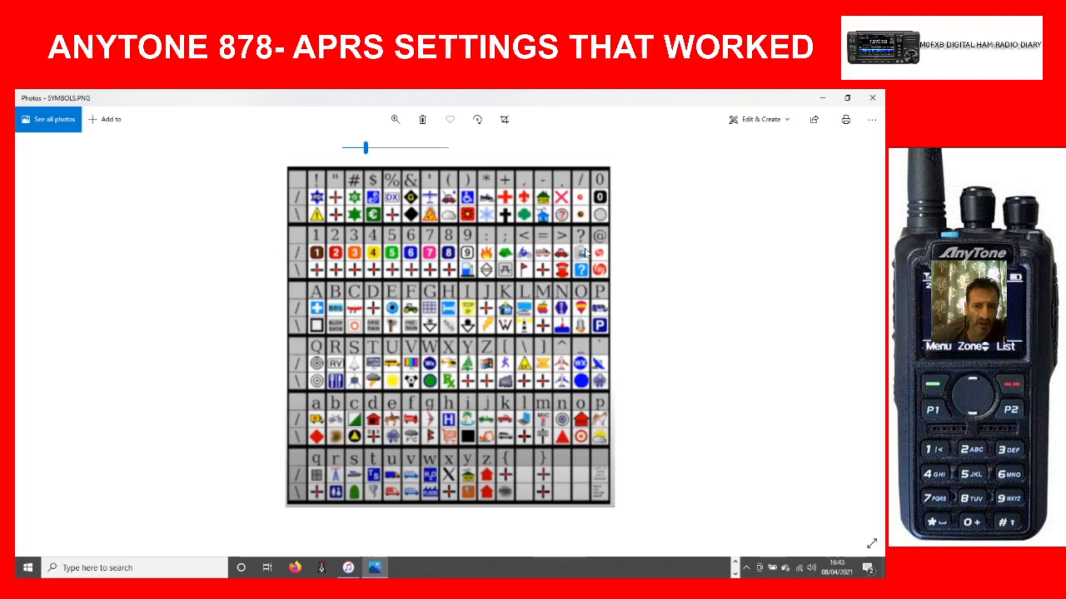
{"action": "mouse_move", "coordinate": [562, 233]}
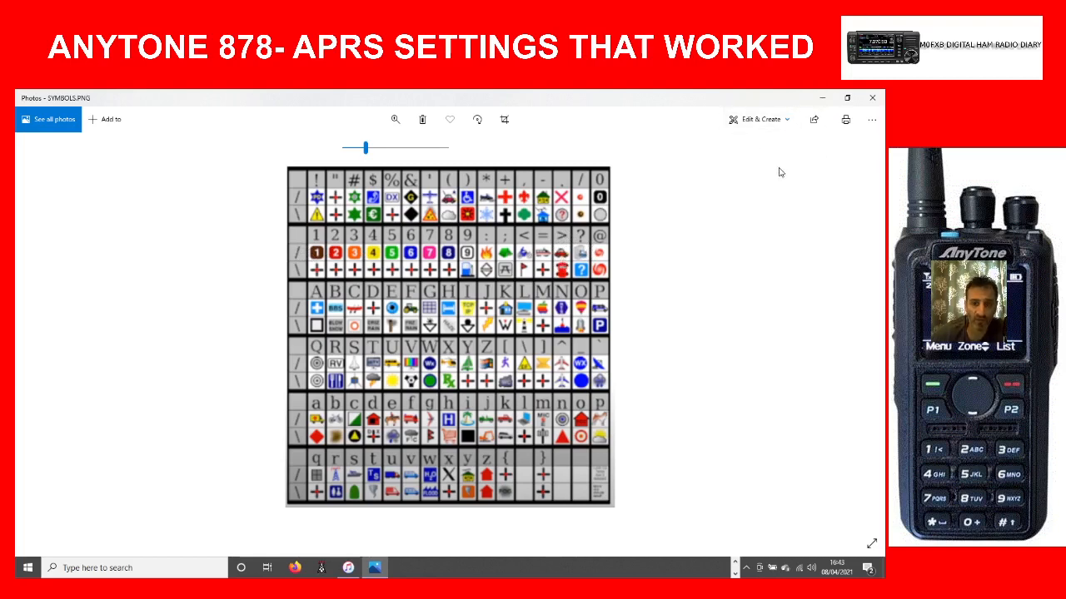
{"action": "mouse_move", "coordinate": [676, 221]}
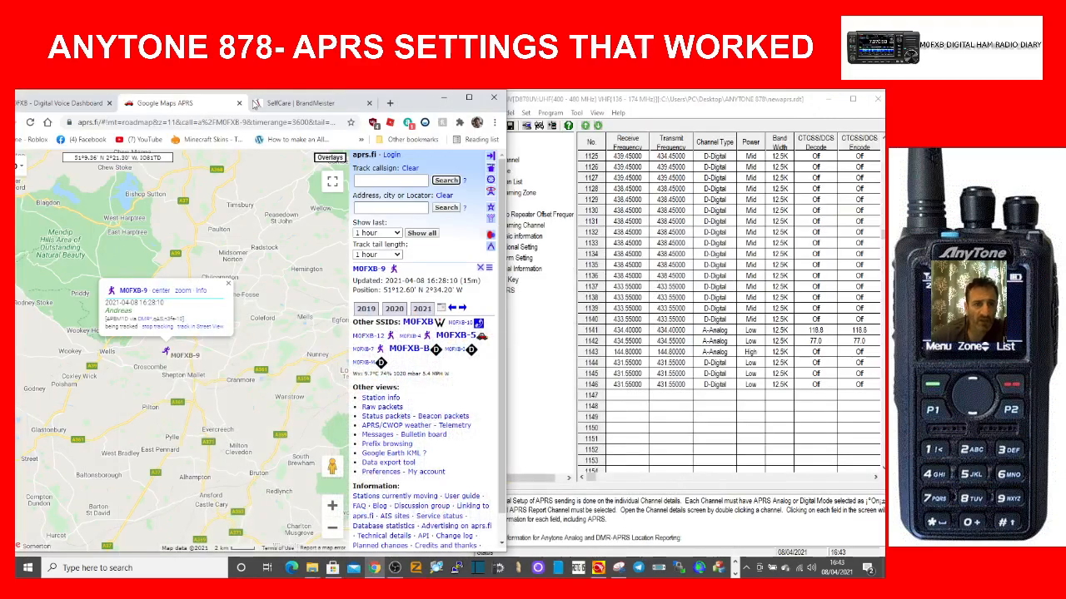
Check the Pi-Star dashboard activity, then return to the aprs.fi map for M0FXB-9
{"action": "left_click", "coordinate": [312, 102]}
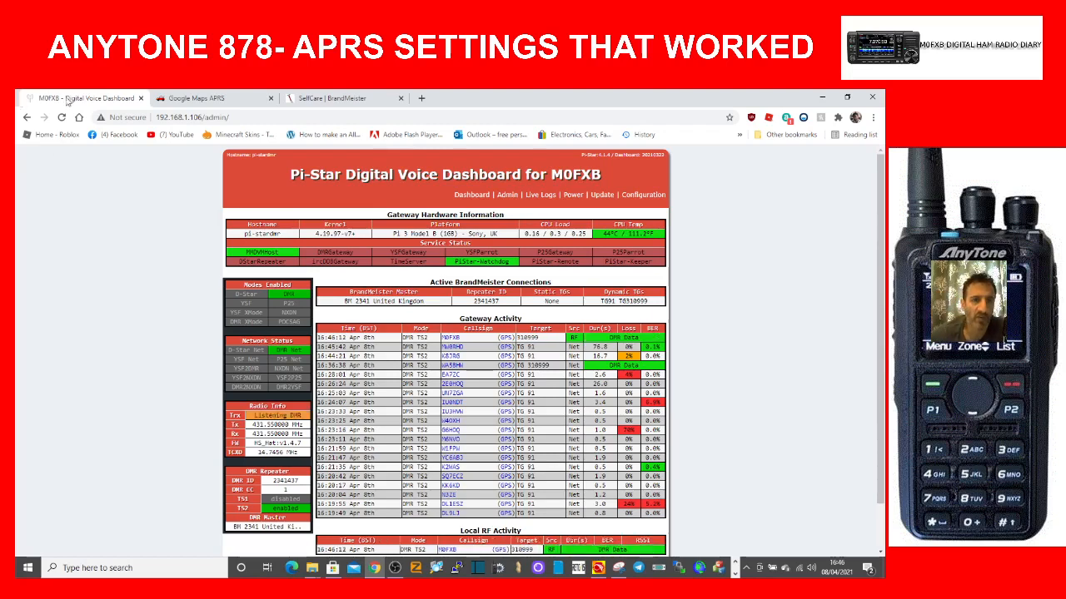
{"action": "left_click", "coordinate": [212, 97]}
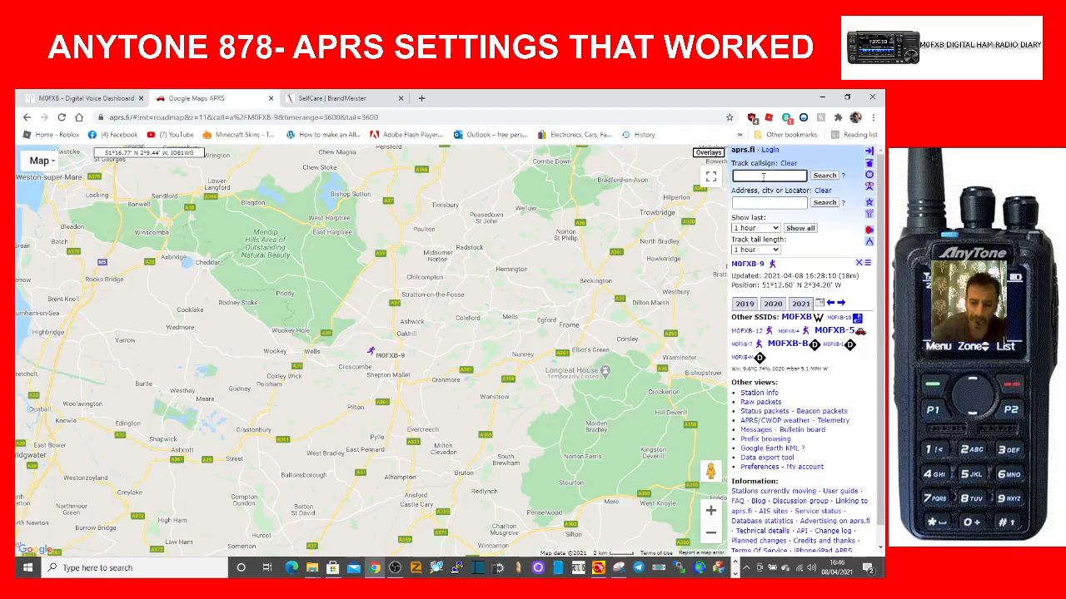
Track callsign M0FXB-9 on aprs.fi twice, then move to BrandMeister SelfCare settings
{"action": "type", "text": "M0FXB-9"}
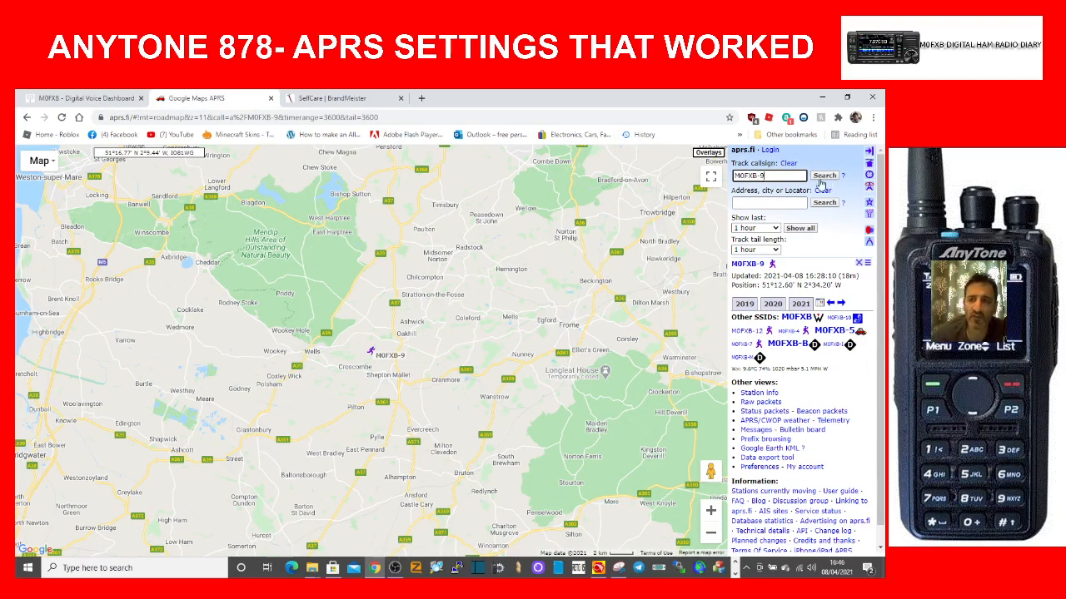
{"action": "left_click", "coordinate": [372, 350]}
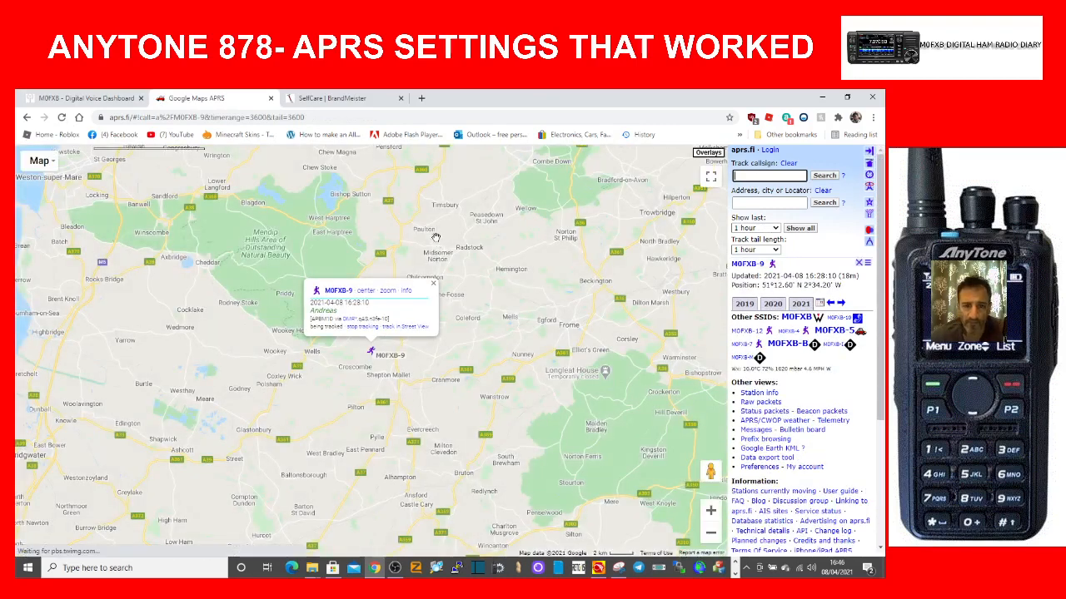
{"action": "left_click", "coordinate": [433, 283]}
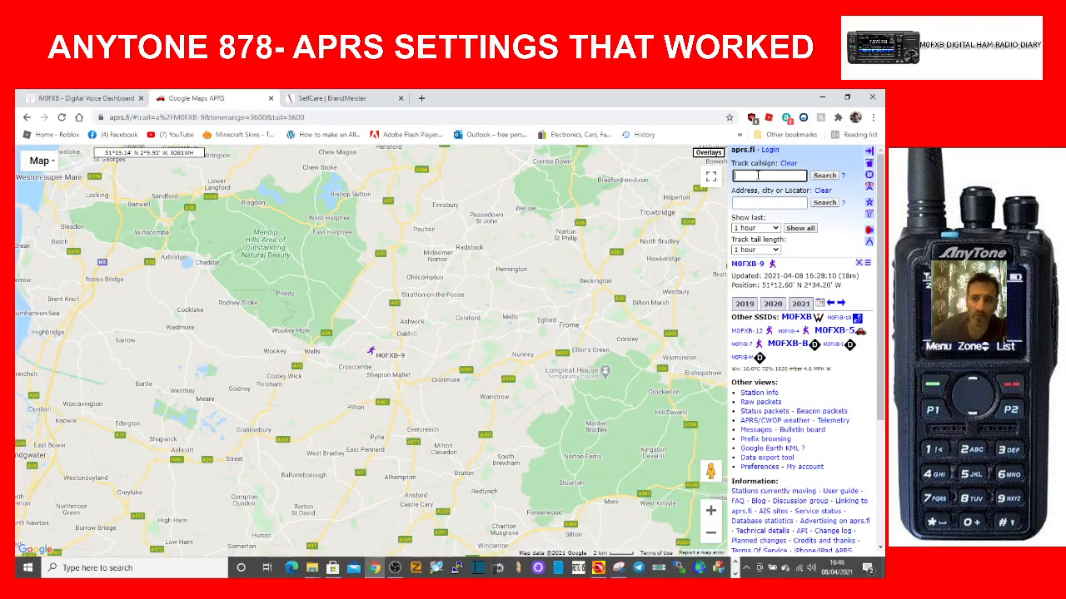
{"action": "type", "text": "M0FXB-9"}
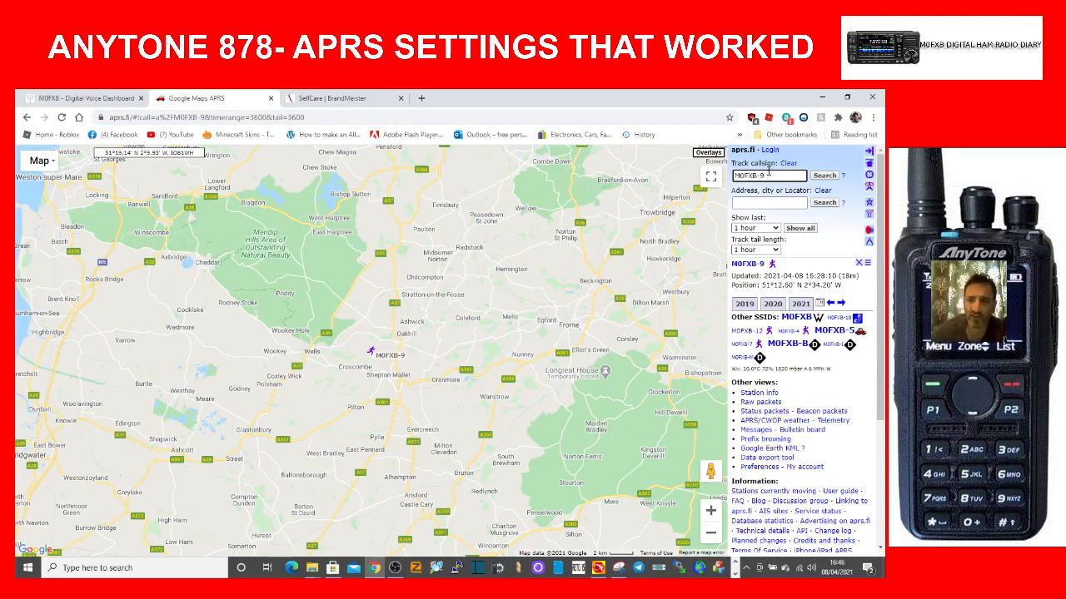
{"action": "left_click", "coordinate": [371, 349]}
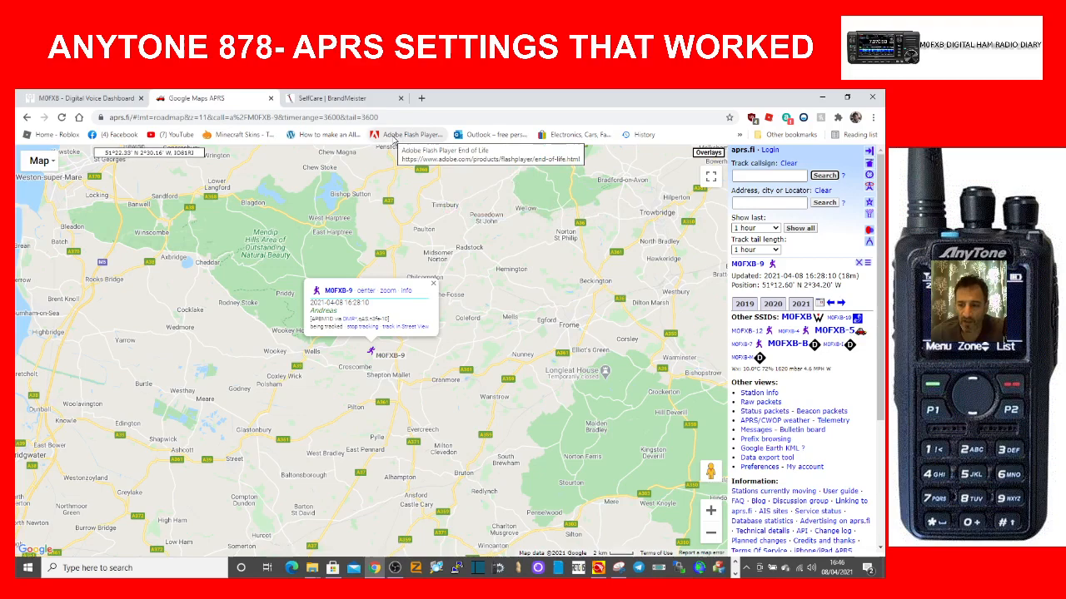
{"action": "left_click", "coordinate": [341, 98]}
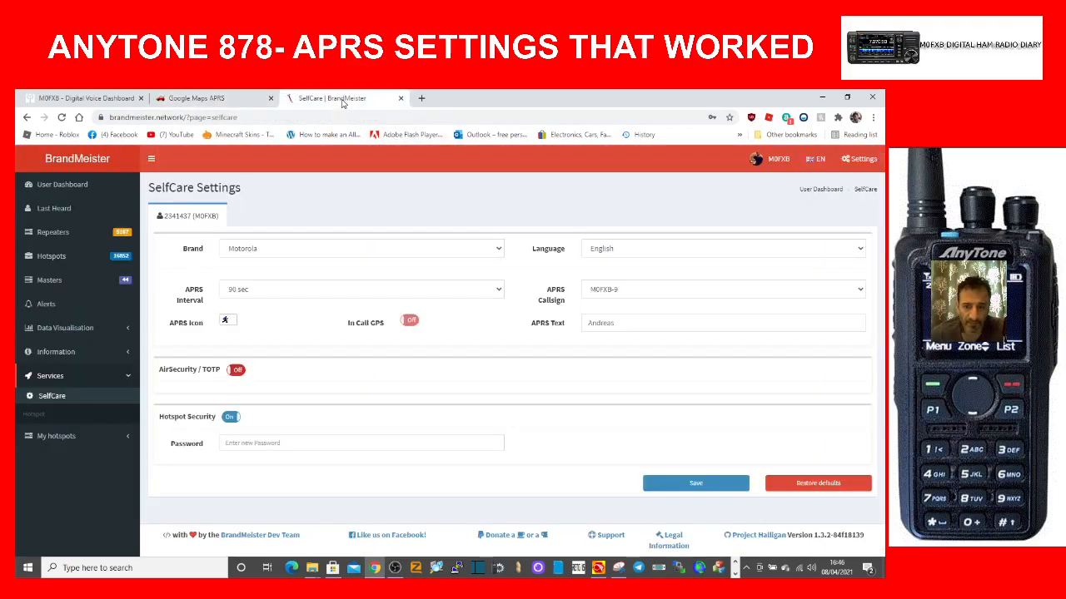
Confirm a fresh 16:47 M0FXB data transmission on Pi-Star, then return to the aprs.fi map
{"action": "left_click", "coordinate": [83, 98]}
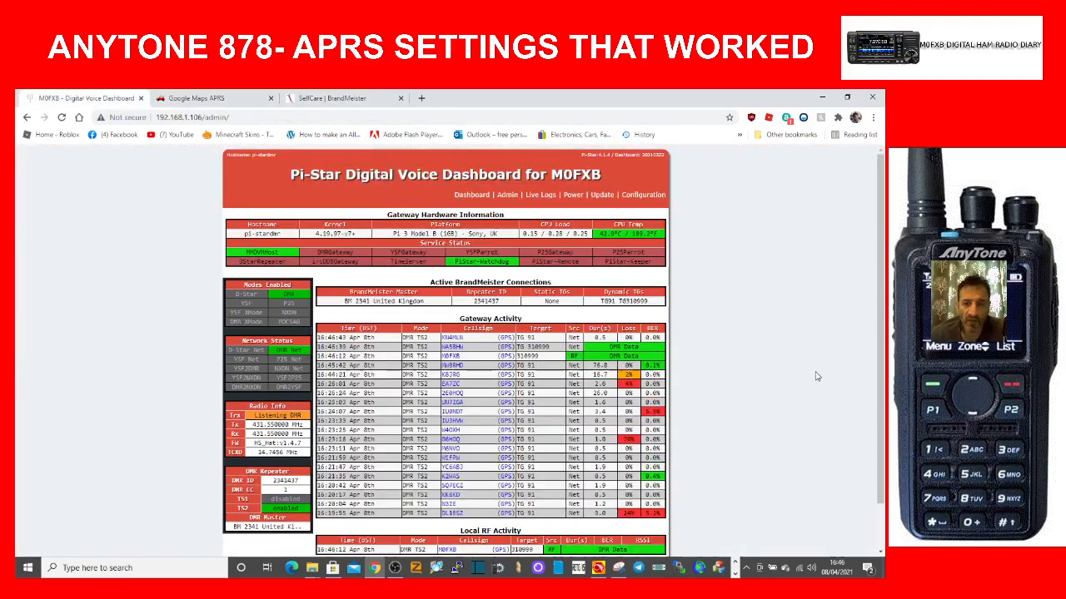
{"action": "mouse_move", "coordinate": [805, 380]}
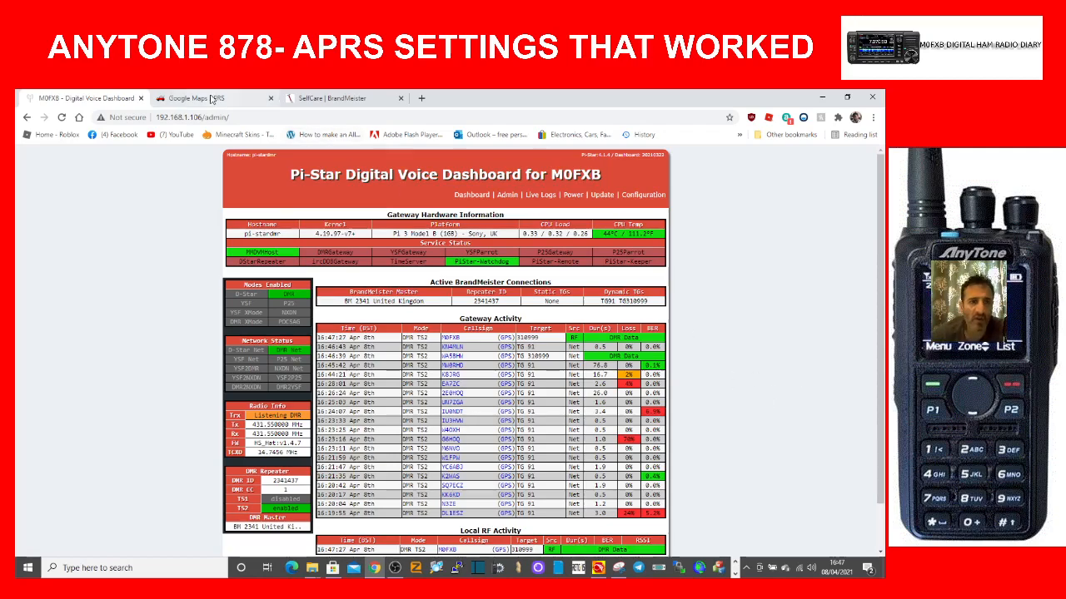
{"action": "left_click", "coordinate": [199, 98]}
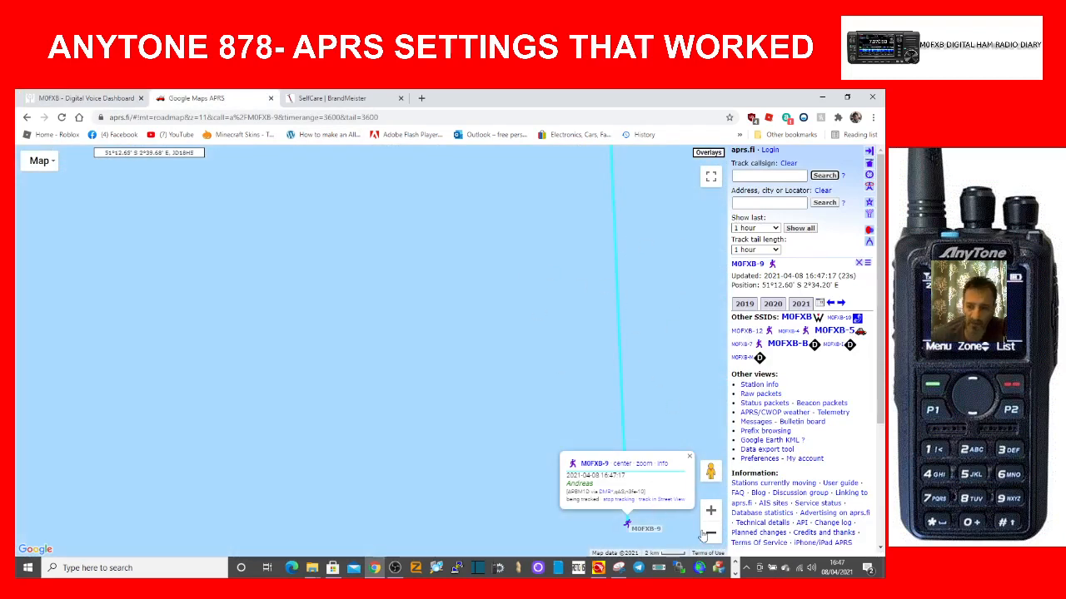
Zoom out to confirm M0FXB-9's 16:47:17 beacon on aprs.fi, then go to BrandMeister SelfCare
{"action": "left_click", "coordinate": [710, 535]}
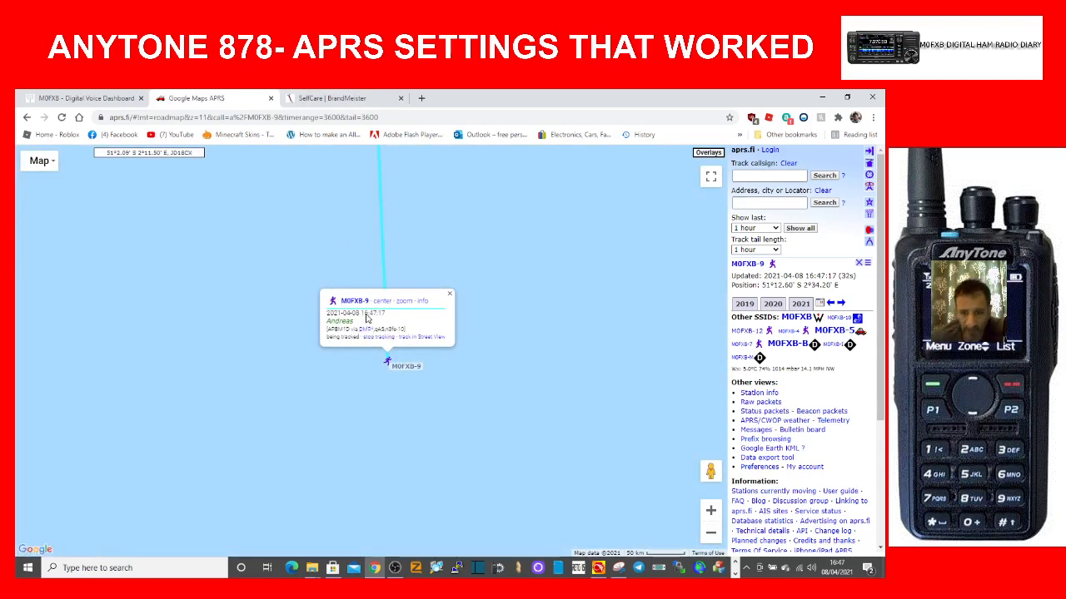
{"action": "mouse_move", "coordinate": [383, 300]}
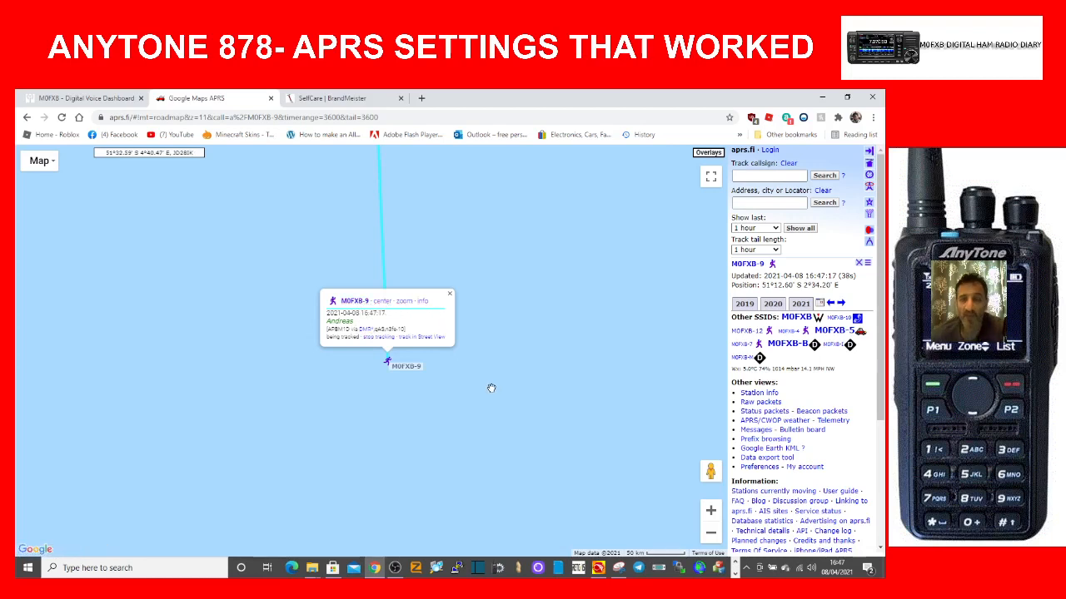
{"action": "left_click", "coordinate": [341, 97]}
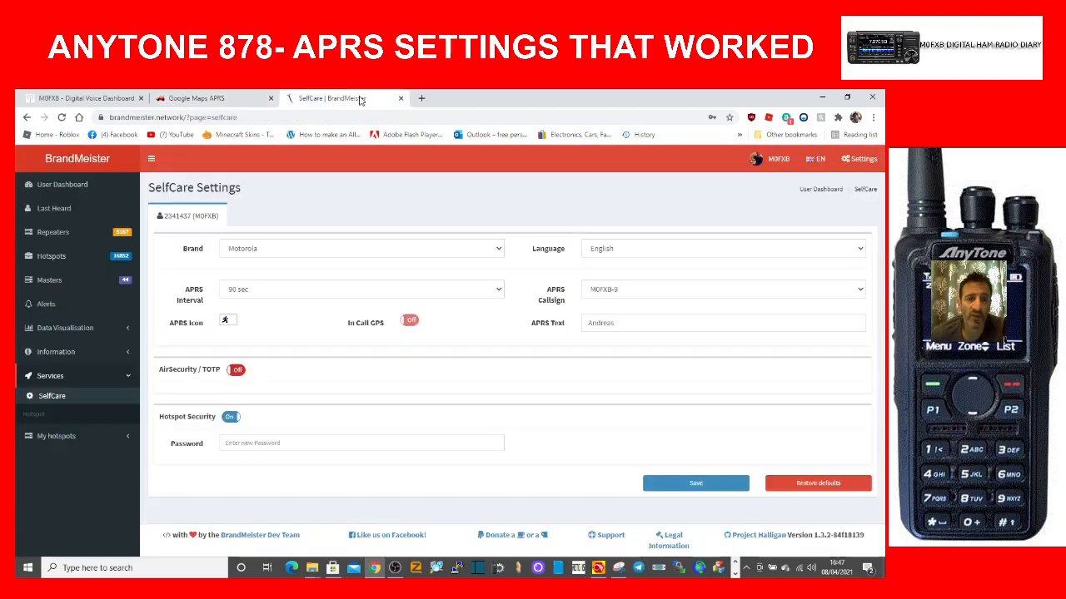